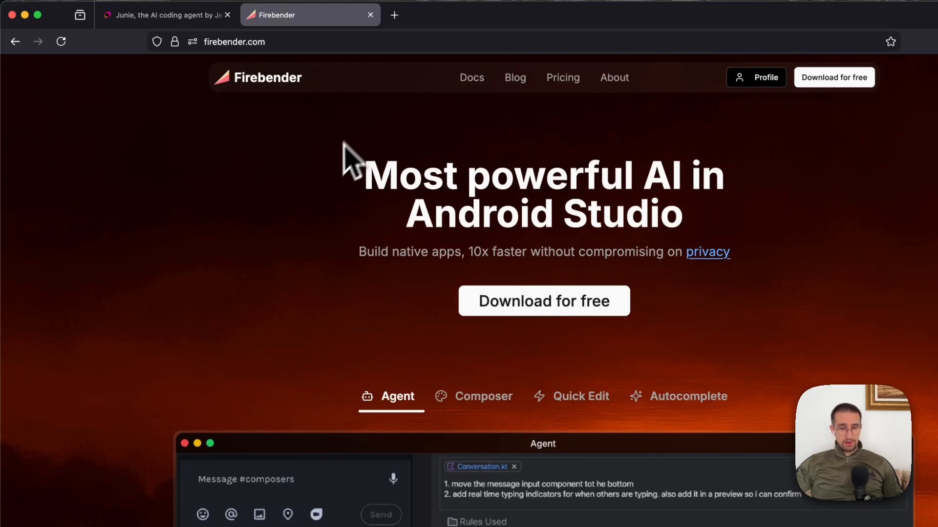
# Show Junie's pricing section on the JetBrains site with annual prices (€100, €300, €720)
pyautogui.click(168, 15)
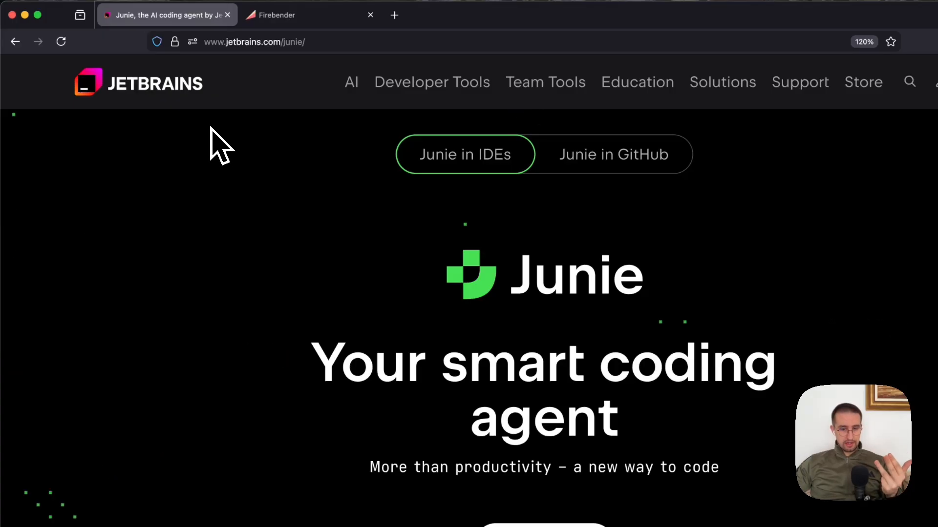
pyautogui.scroll(-3)
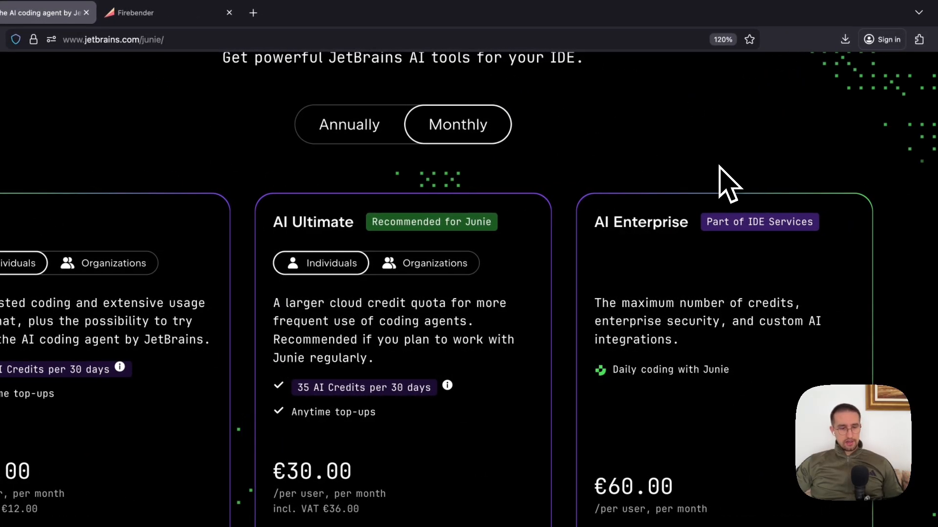
pyautogui.moveTo(475, 287)
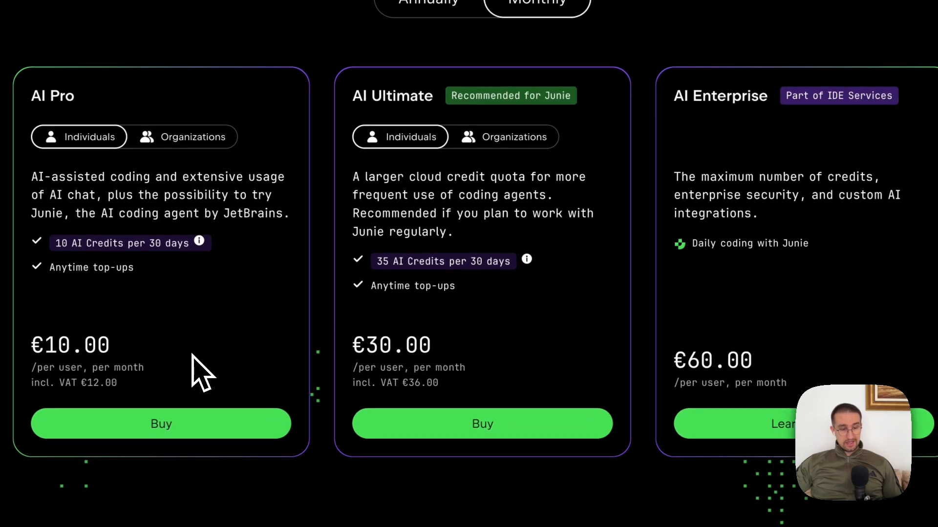
pyautogui.scroll(-3)
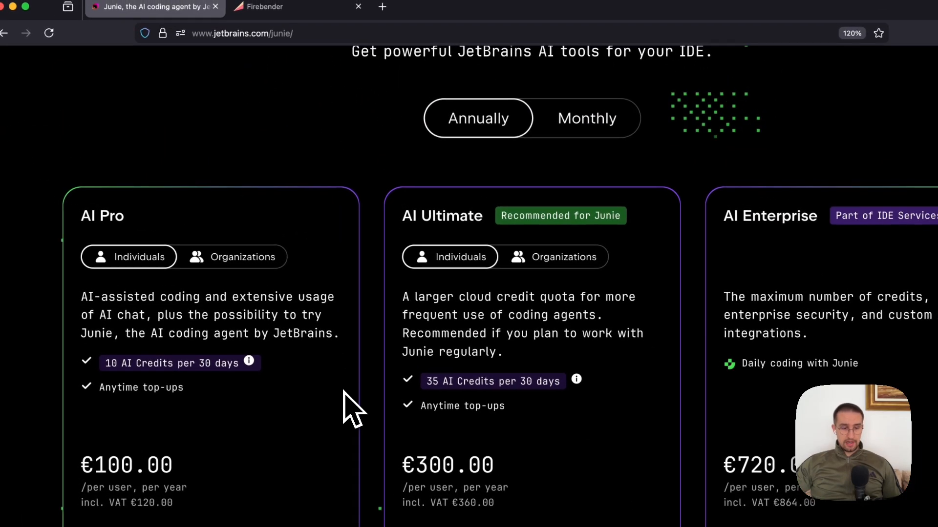
pyautogui.moveTo(323, 275)
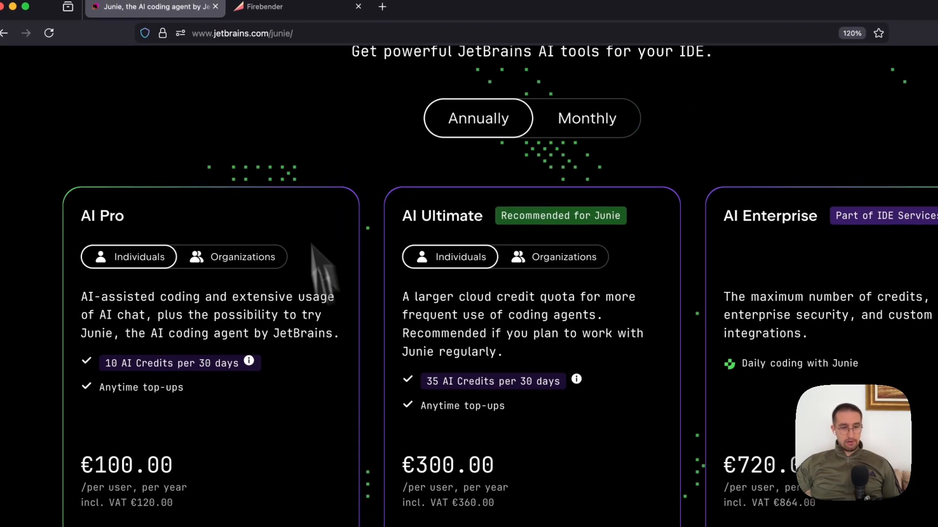
# Browse Firebender's pricing plans: Hobby, Developer $30, Developer+ $75, Ultra $150, Business, Enterprise
pyautogui.click(265, 10)
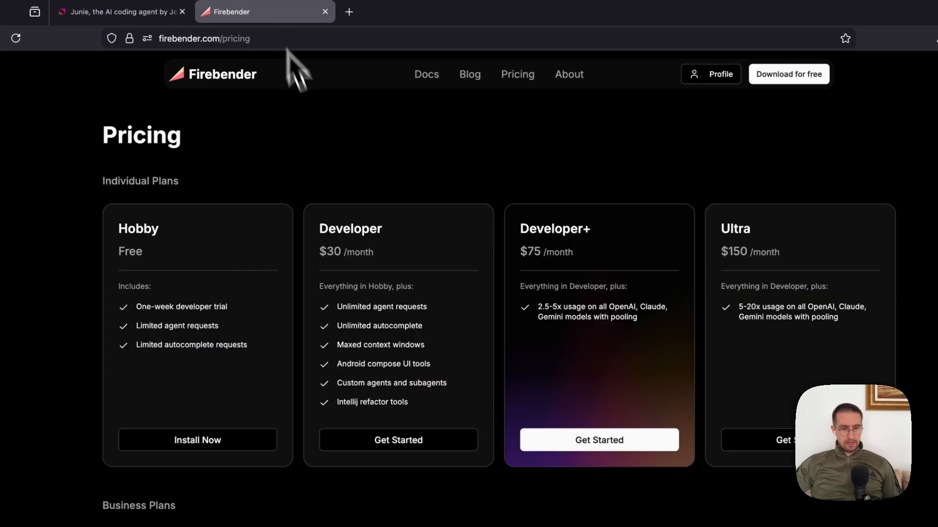
pyautogui.scroll(-3)
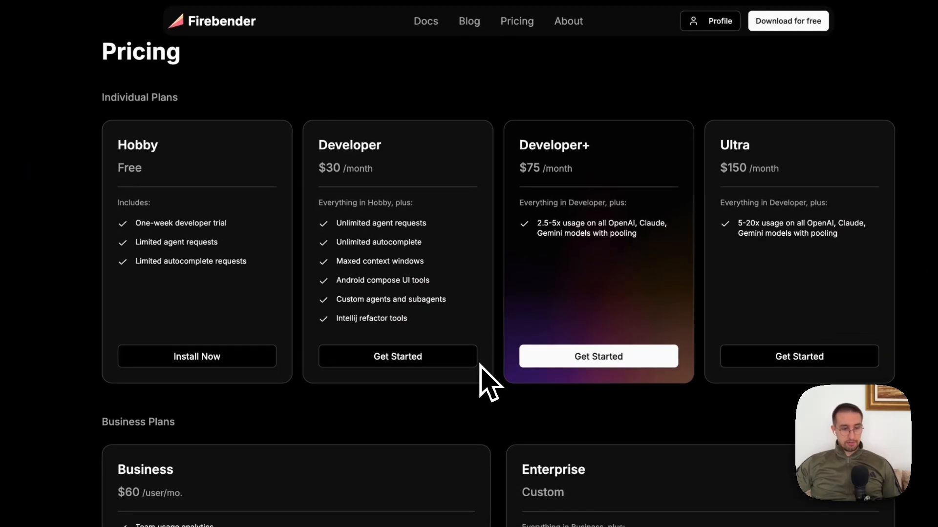
pyautogui.moveTo(197, 183)
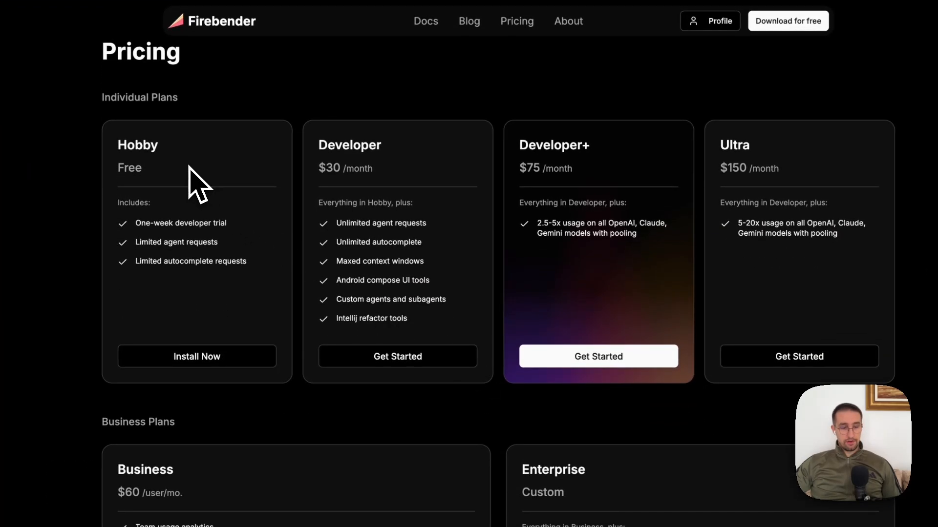
pyautogui.moveTo(174, 239)
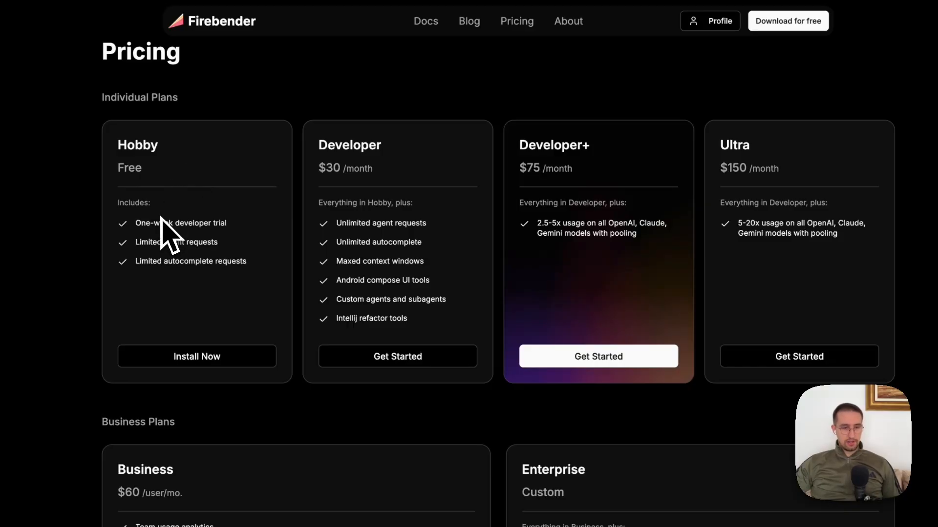
pyautogui.moveTo(338, 183)
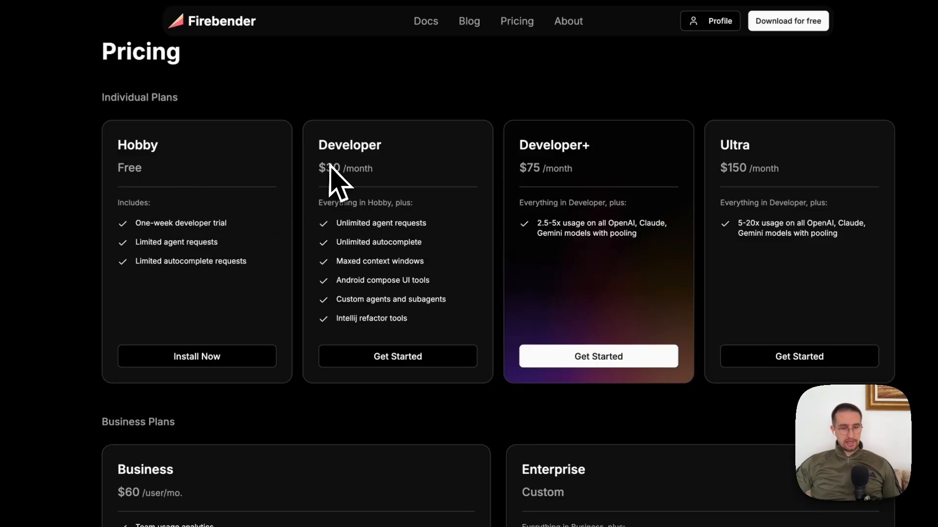
pyautogui.moveTo(367, 213)
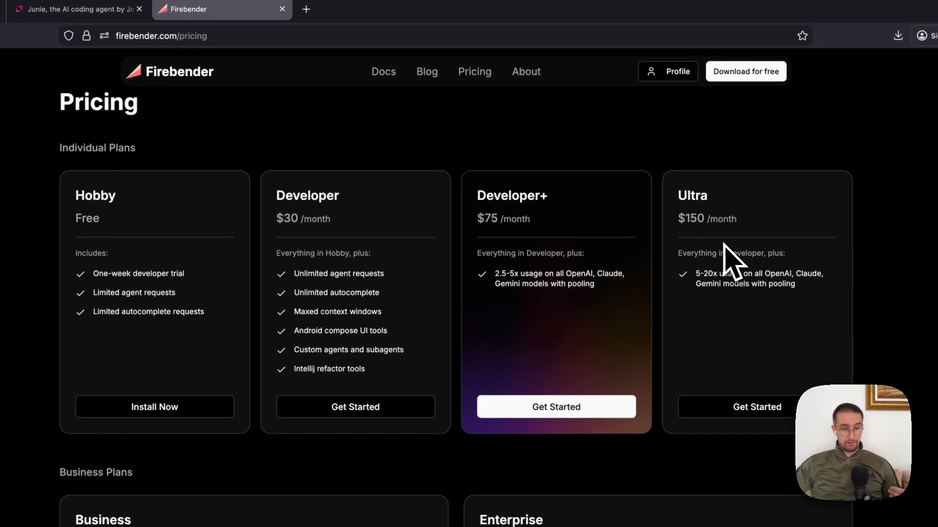
pyautogui.scroll(-3)
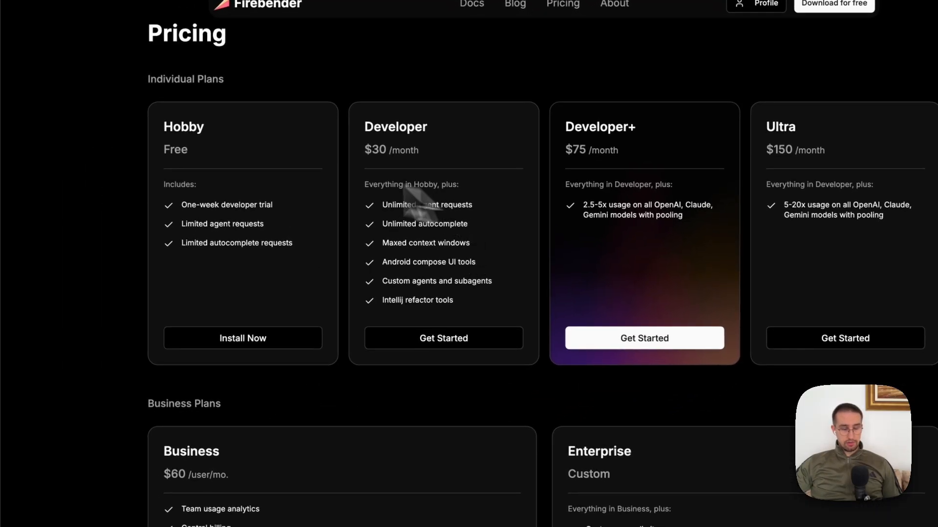
pyautogui.scroll(-3)
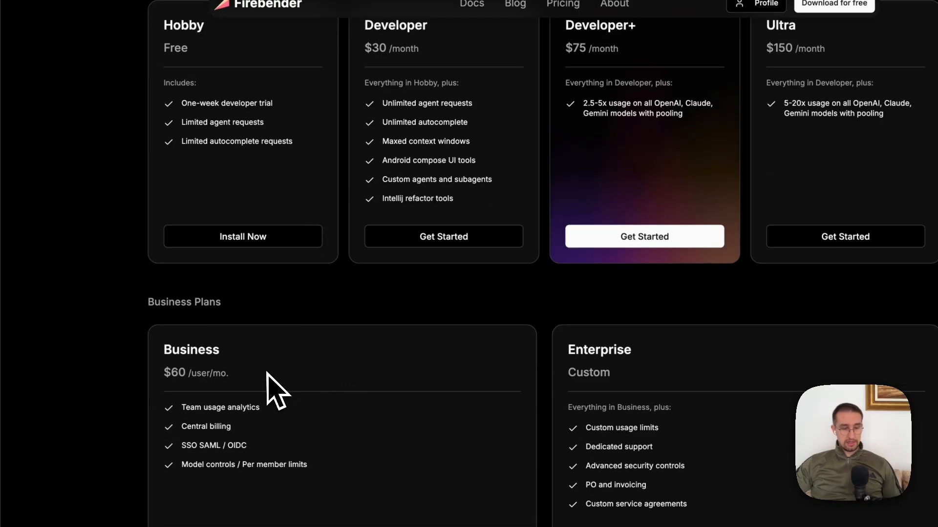
pyautogui.moveTo(164, 410)
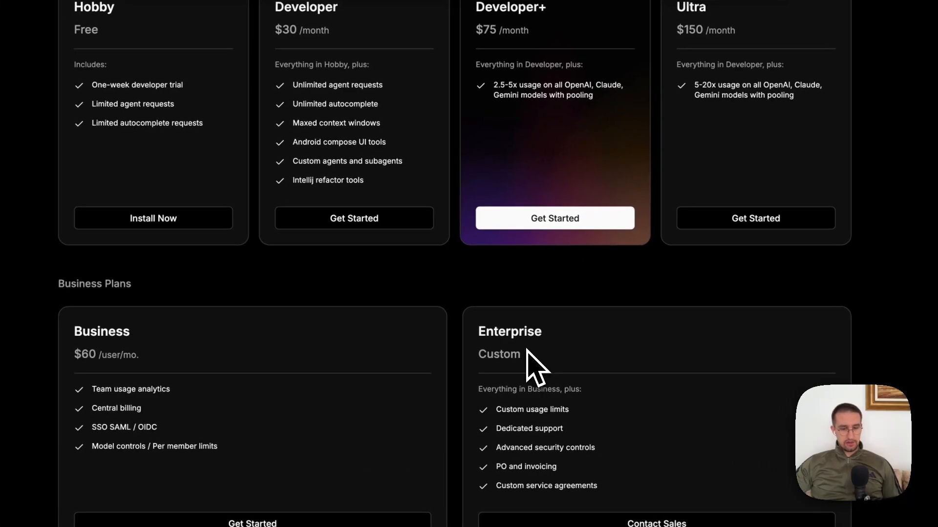
pyautogui.scroll(3)
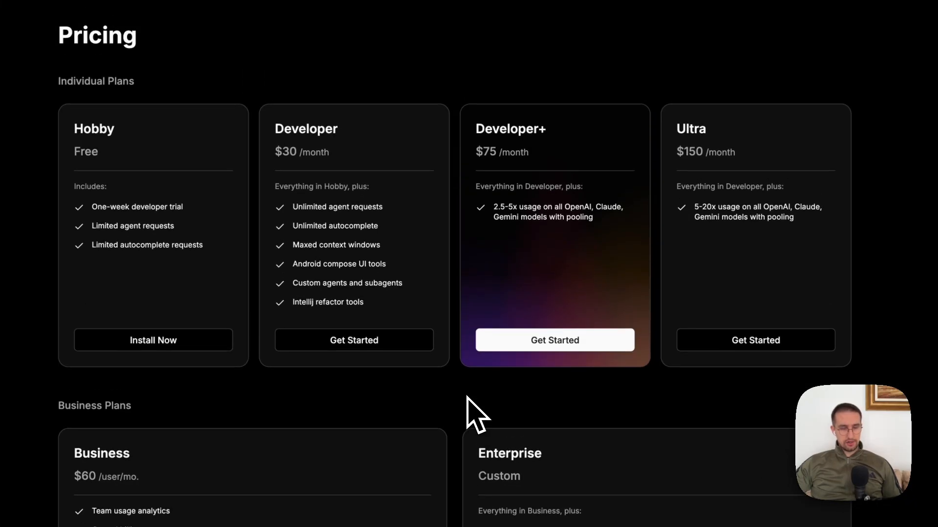
pyautogui.moveTo(418, 198)
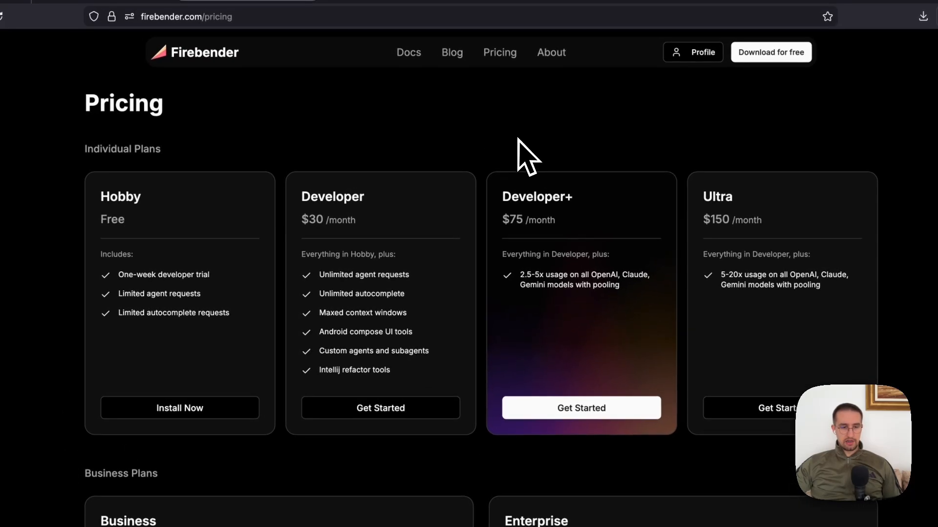
pyautogui.moveTo(522, 161)
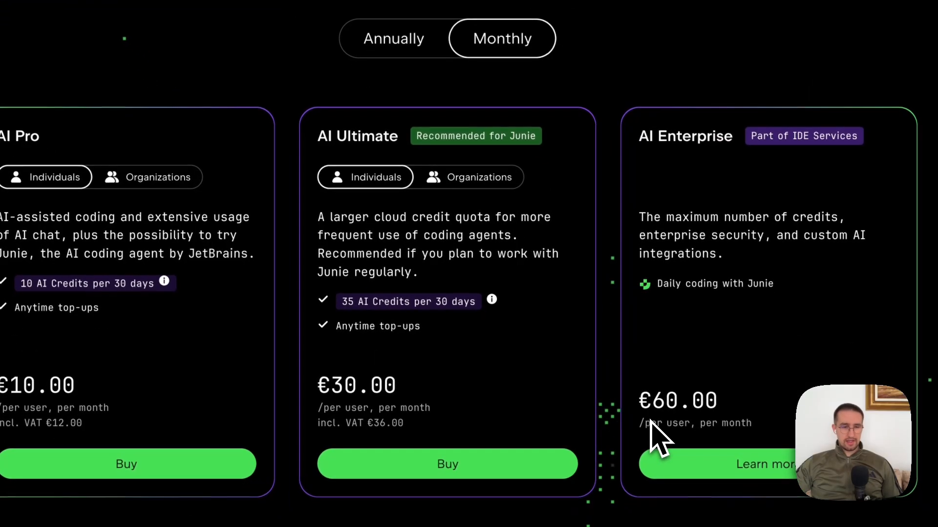
pyautogui.scroll(3)
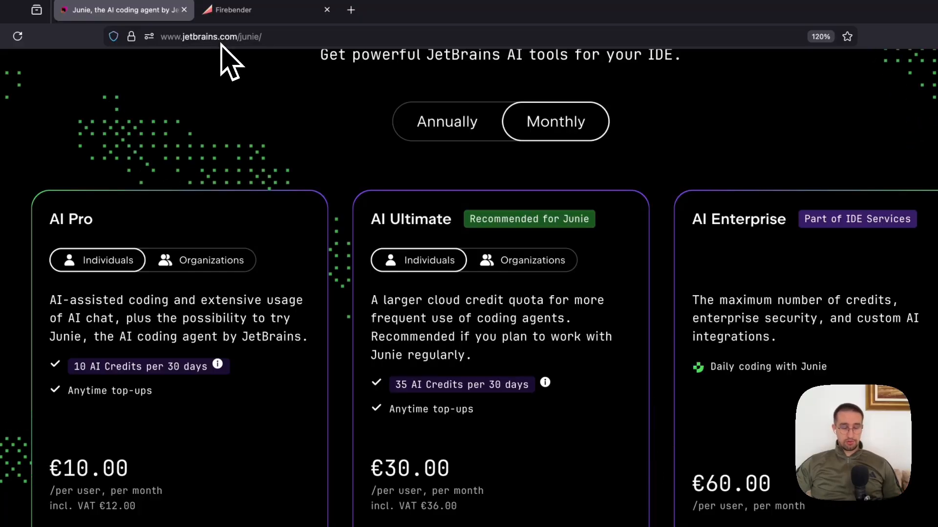
pyautogui.moveTo(536, 179)
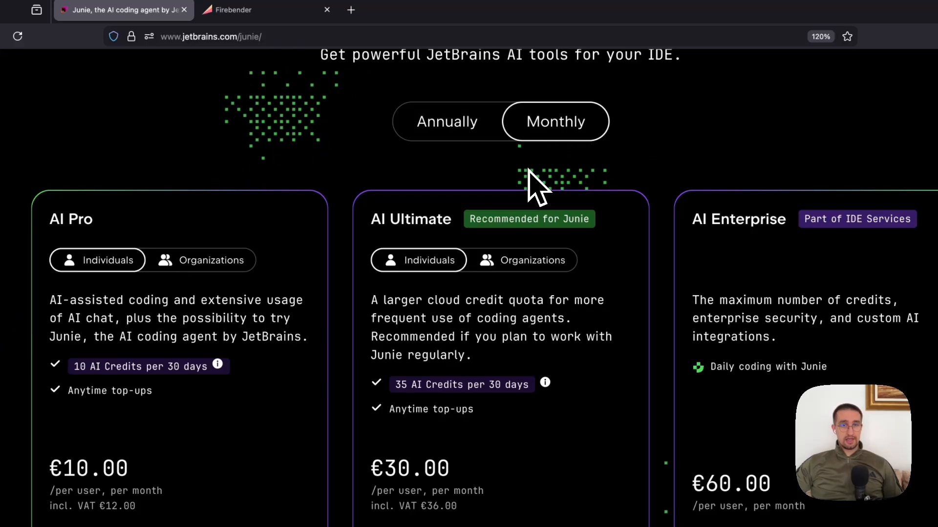
pyautogui.scroll(-3)
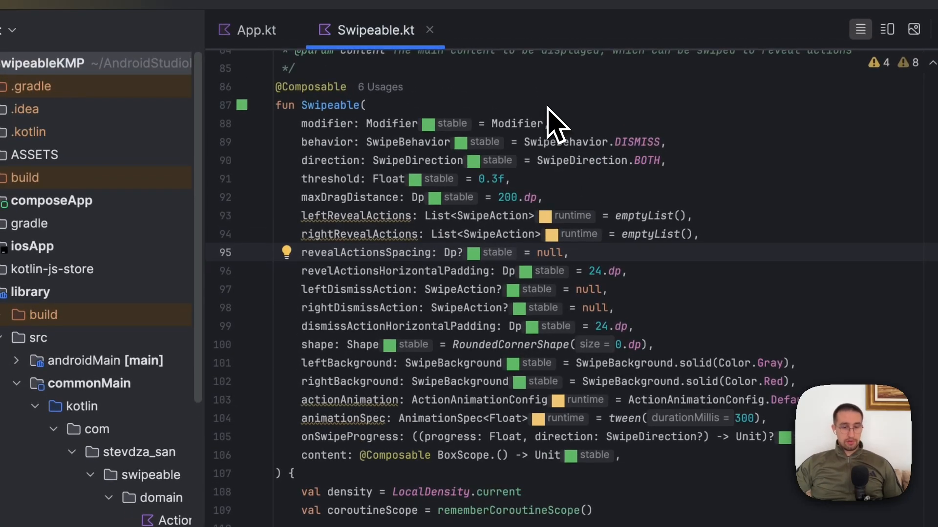
# Mark the maxDragDistance = 200.dp line in the Swipeable composable
pyautogui.click(571, 252)
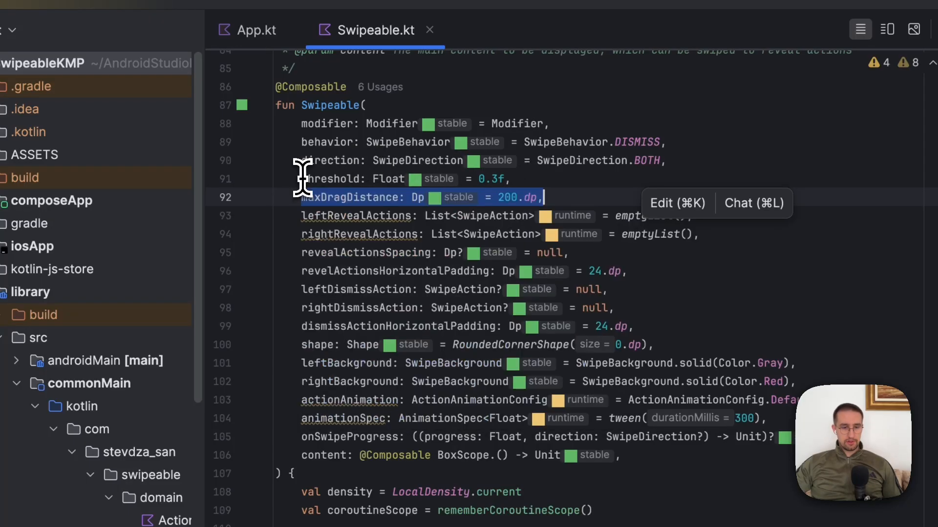
pyautogui.moveTo(272, 275)
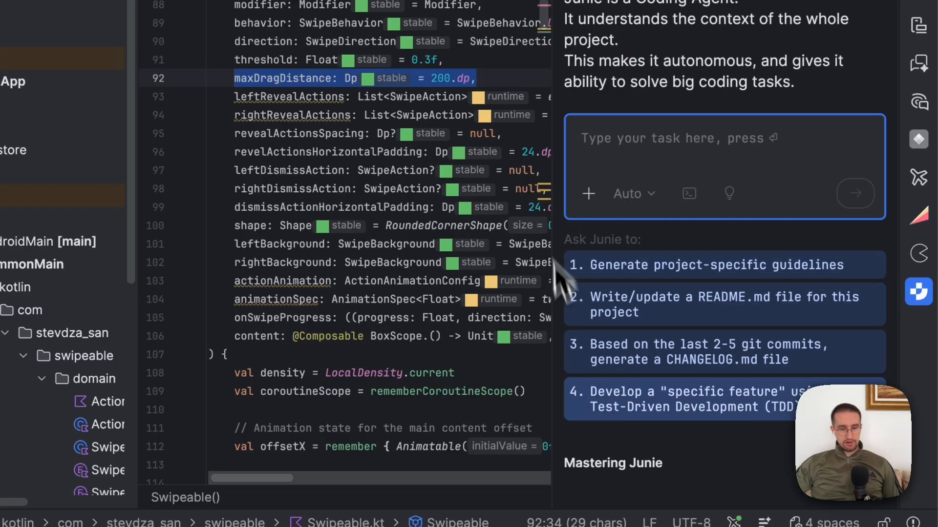
pyautogui.moveTo(512, 389)
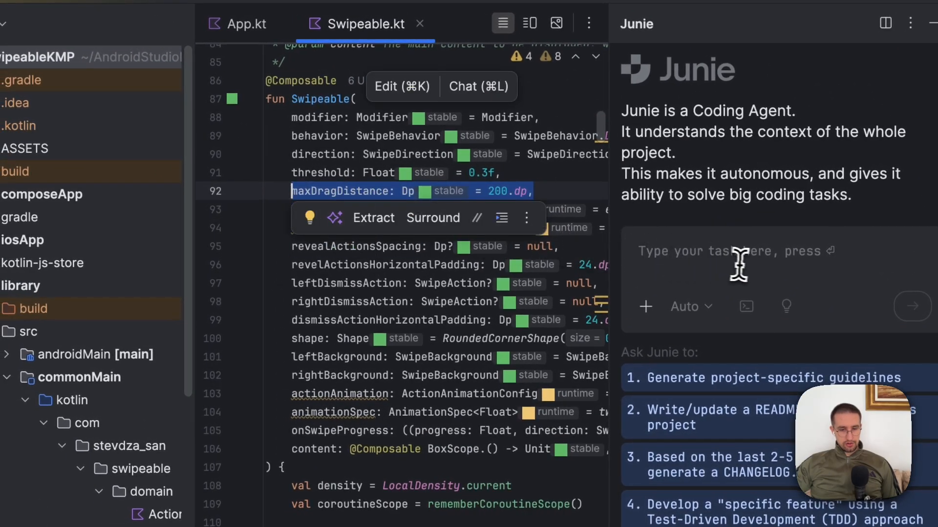
# Ask Junie to remove 'maxDragDistance: Dp = 200.dp' and derive maximum drag distance from threshold
pyautogui.click(748, 251)
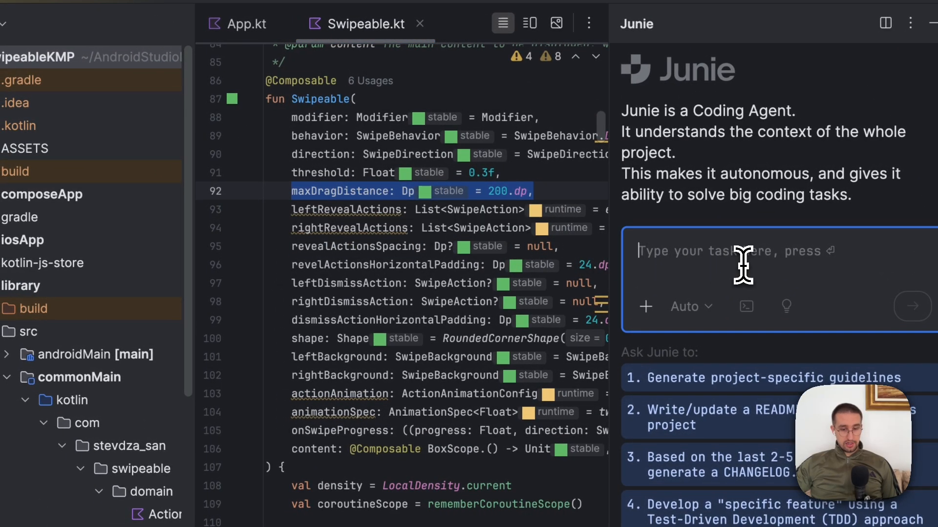
pyautogui.write('maxDragDistance: Dp = 200.dp,')
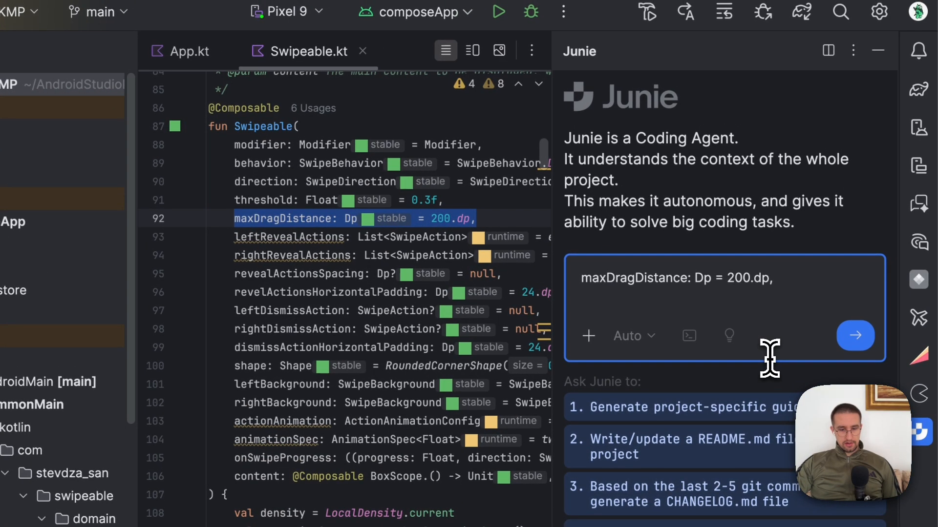
pyautogui.write('I wan')
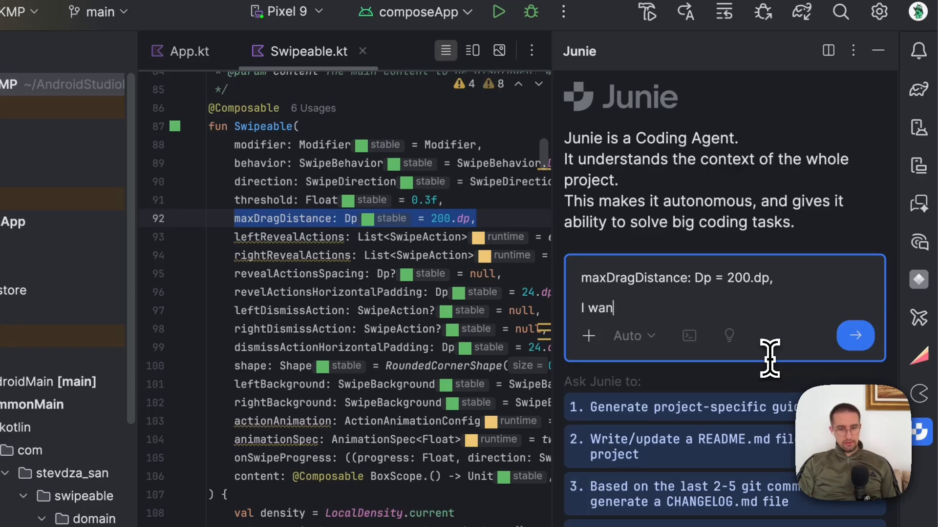
pyautogui.write('t to remove this parameter')
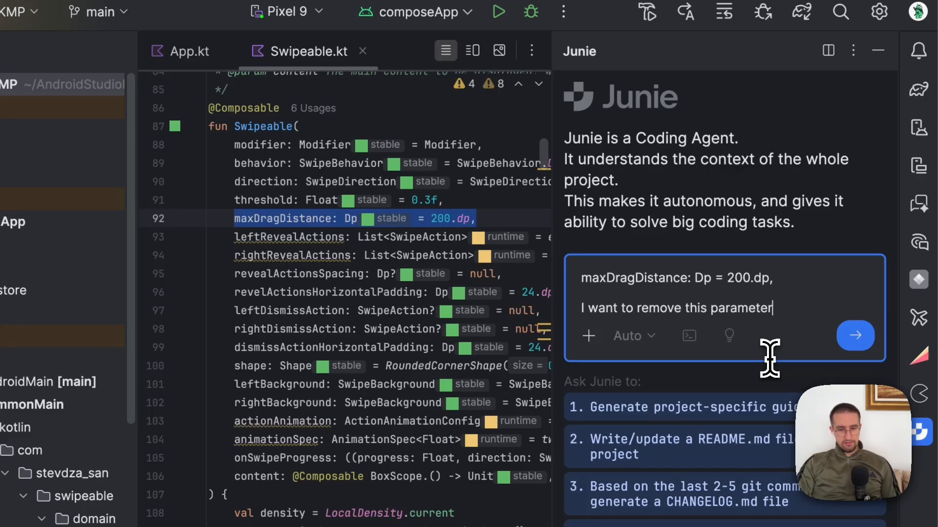
pyautogui.write(', and instead rely')
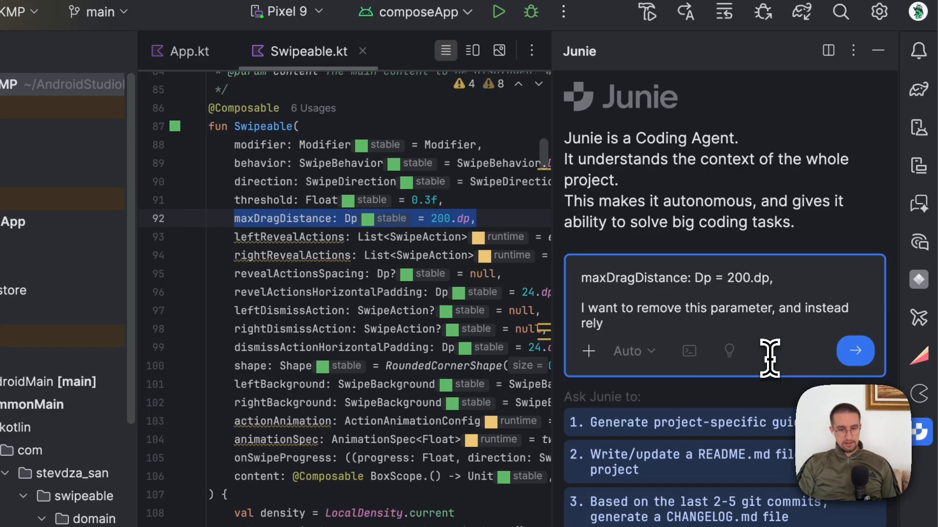
pyautogui.write('on thre')
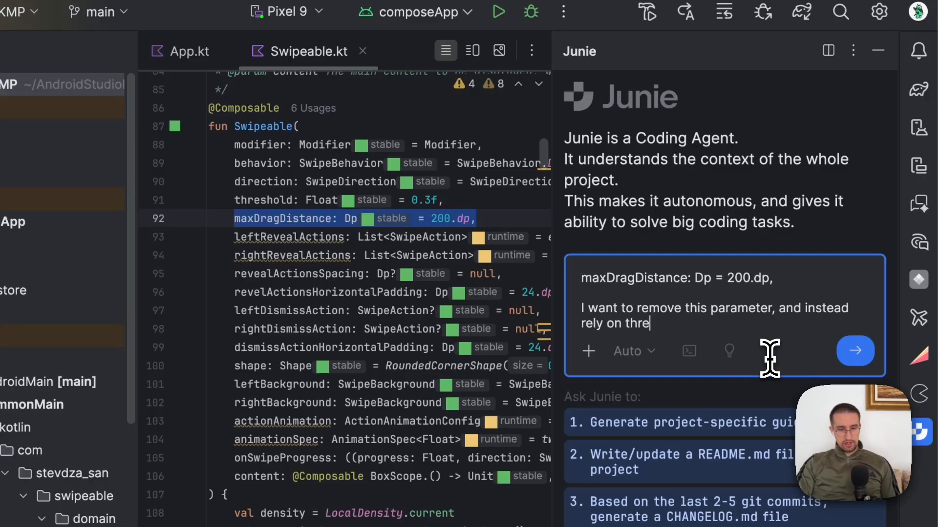
pyautogui.write('shold parameter')
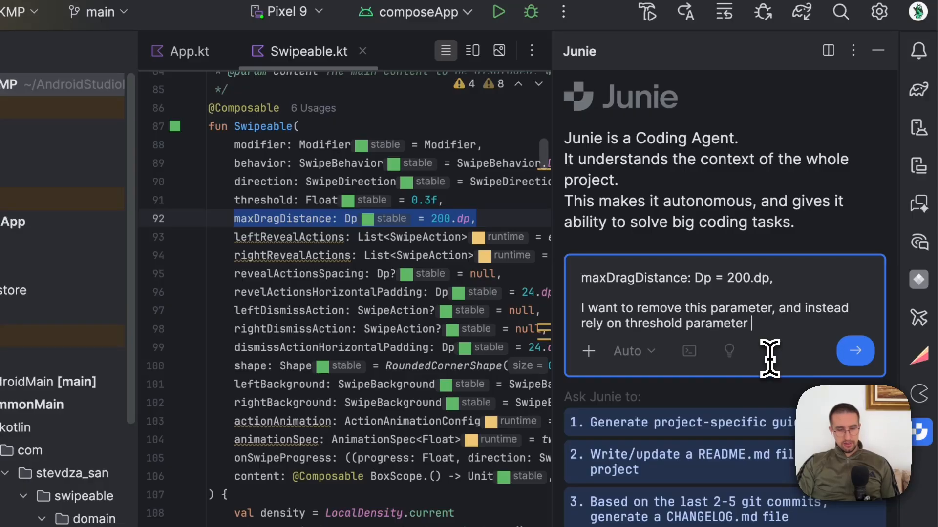
pyautogui.write('to decide the m')
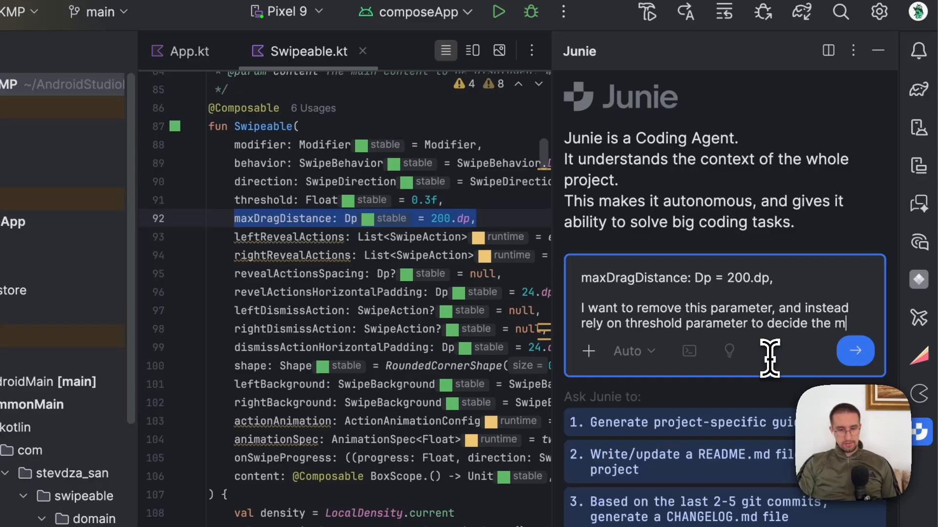
pyautogui.write('aximum dra')
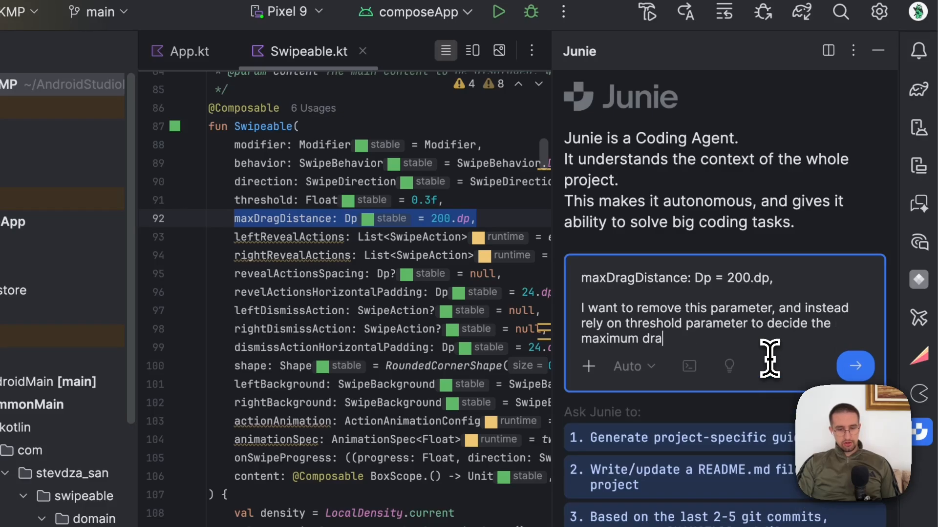
pyautogui.write('g distance of my swipeable component. Refactor')
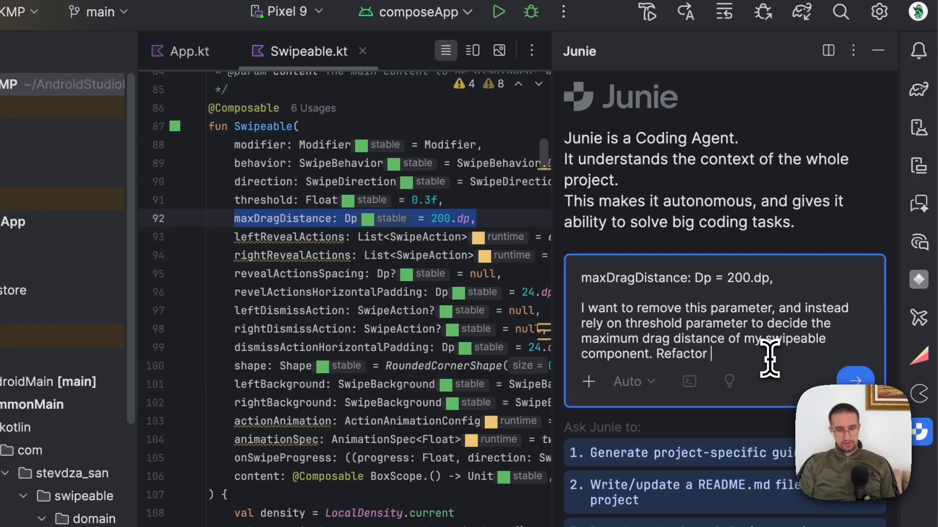
pyautogui.write('the code God')
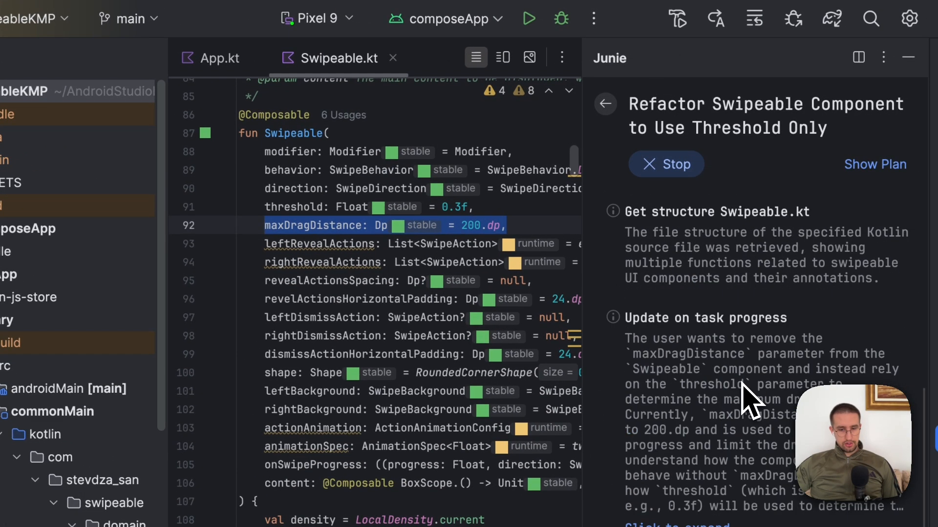
# Follow Junie's five-step refactor plan and its maxDragDistance usage report
pyautogui.scroll(-3)
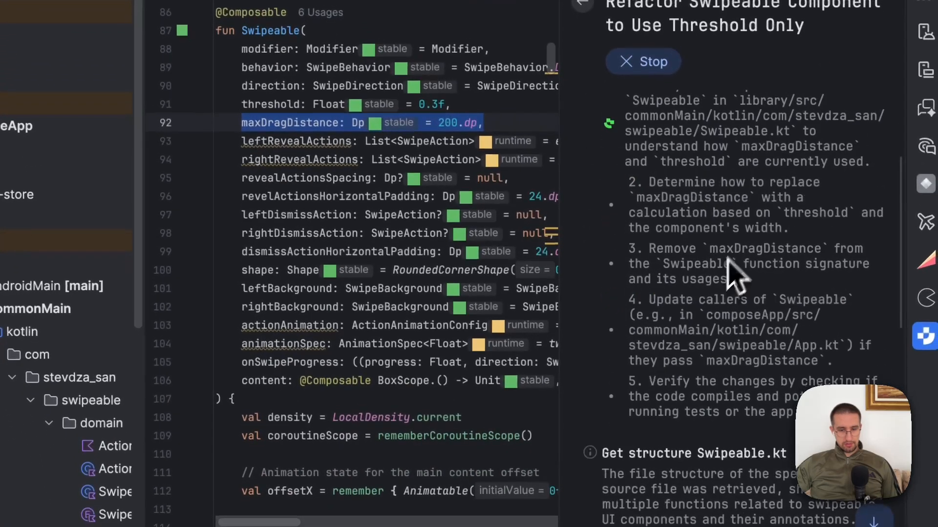
pyautogui.scroll(-3)
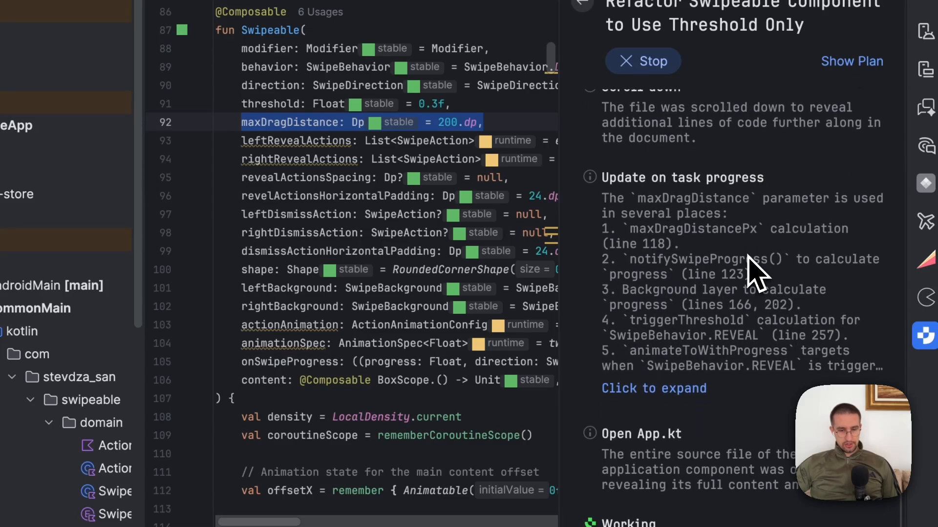
pyautogui.moveTo(509, 192)
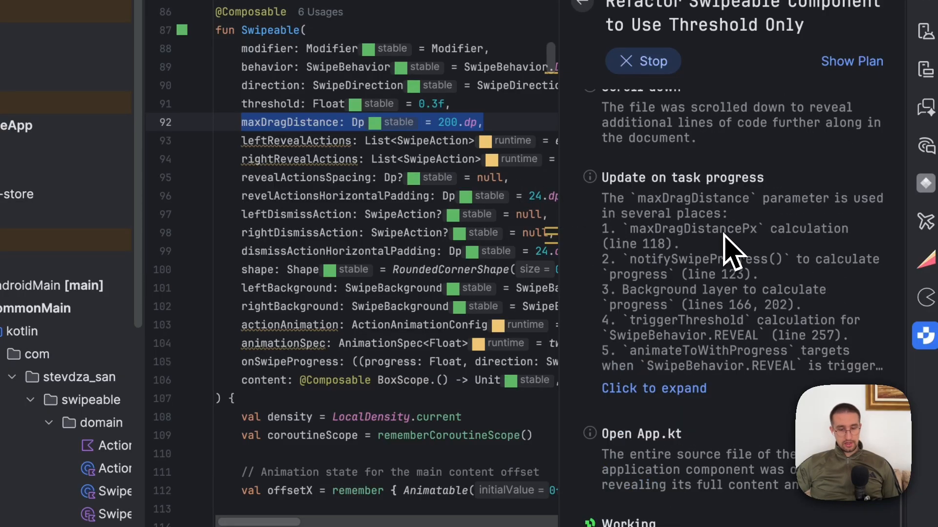
pyautogui.moveTo(729, 251)
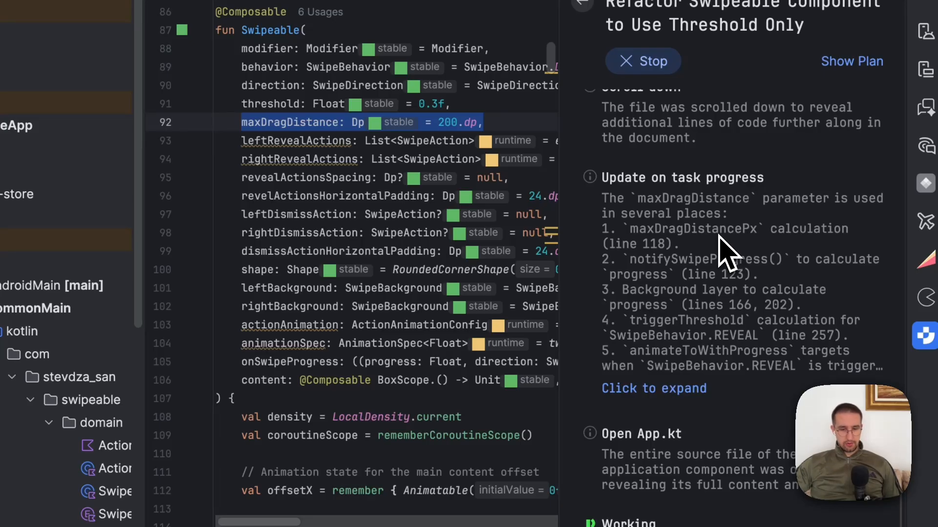
pyautogui.moveTo(721, 257)
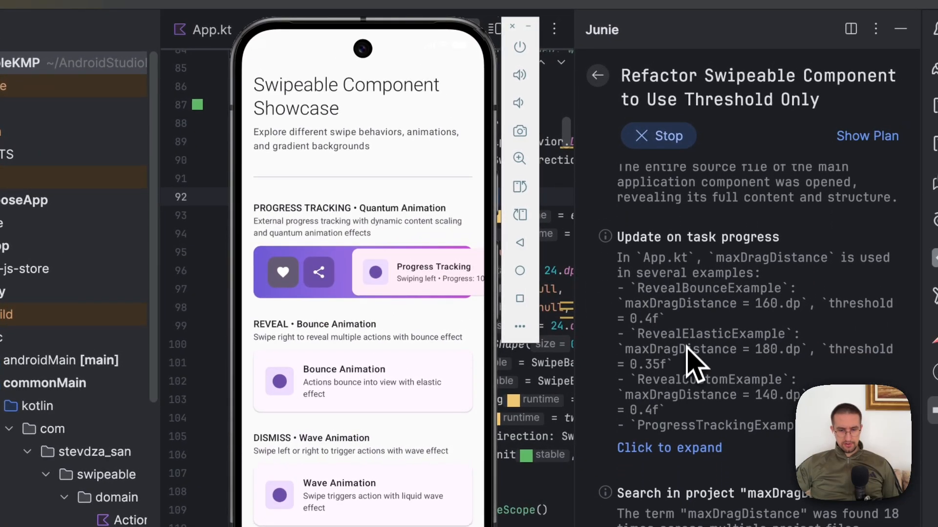
# Review Junie's edits computing maxDragDistancePx as componentWidth * threshold in Swipeable.kt
pyautogui.scroll(-3)
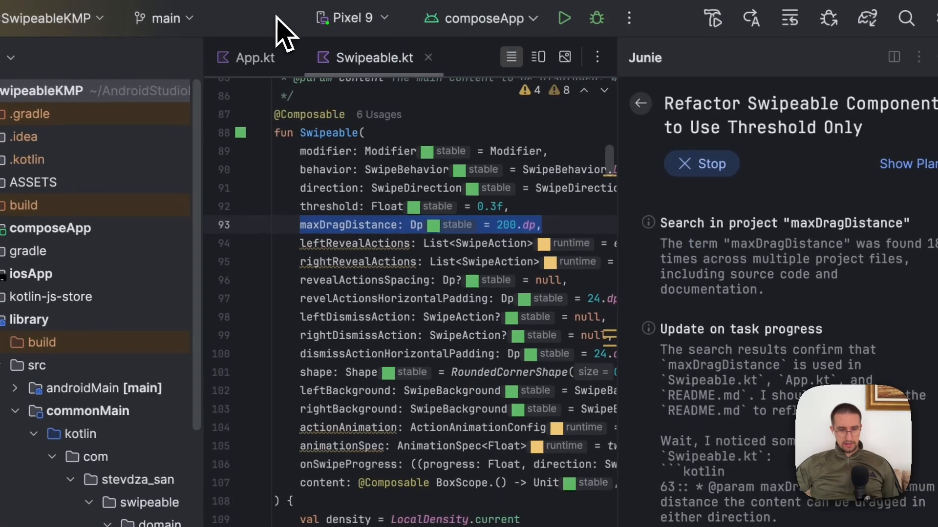
pyautogui.moveTo(357, 301)
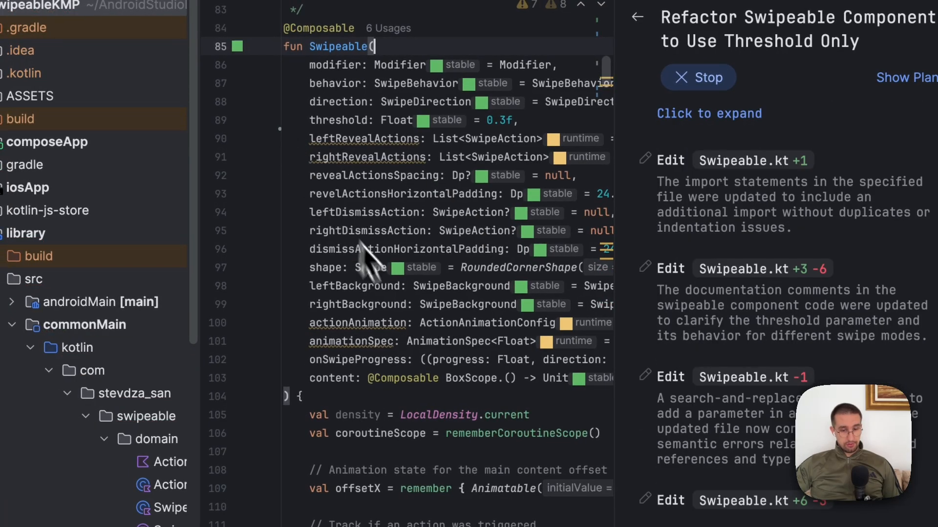
pyautogui.scroll(-3)
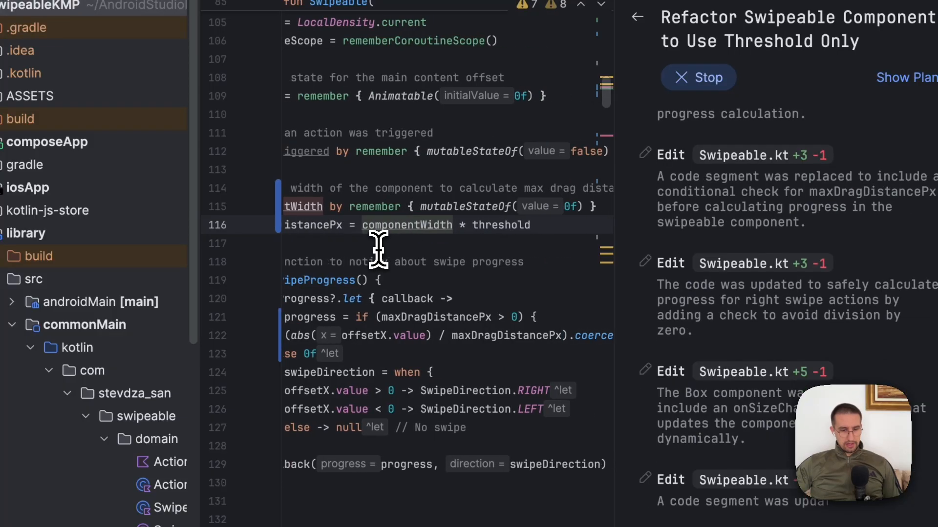
pyautogui.scroll(-3)
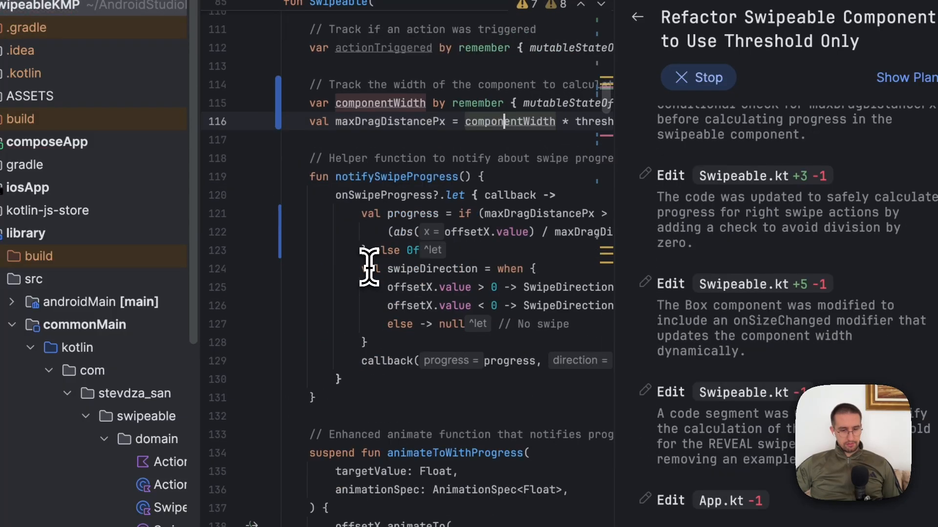
pyautogui.scroll(-3)
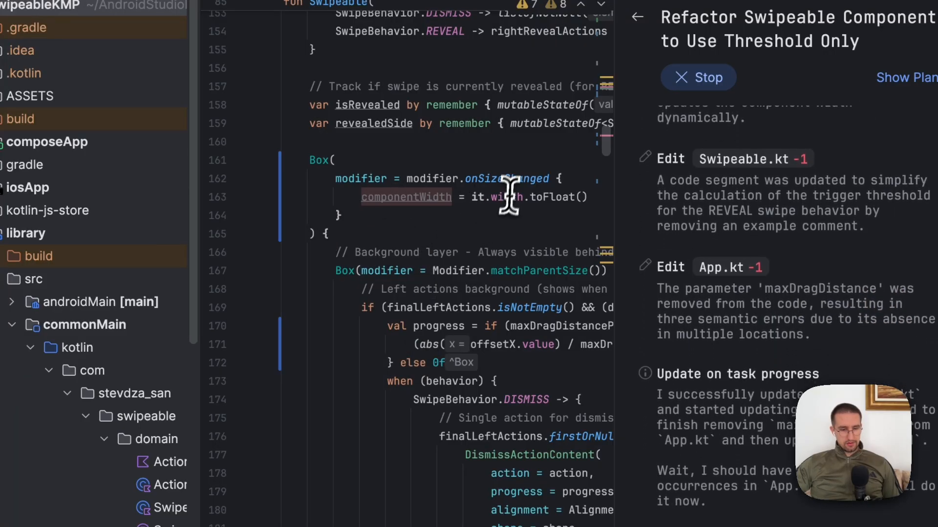
pyautogui.scroll(-3)
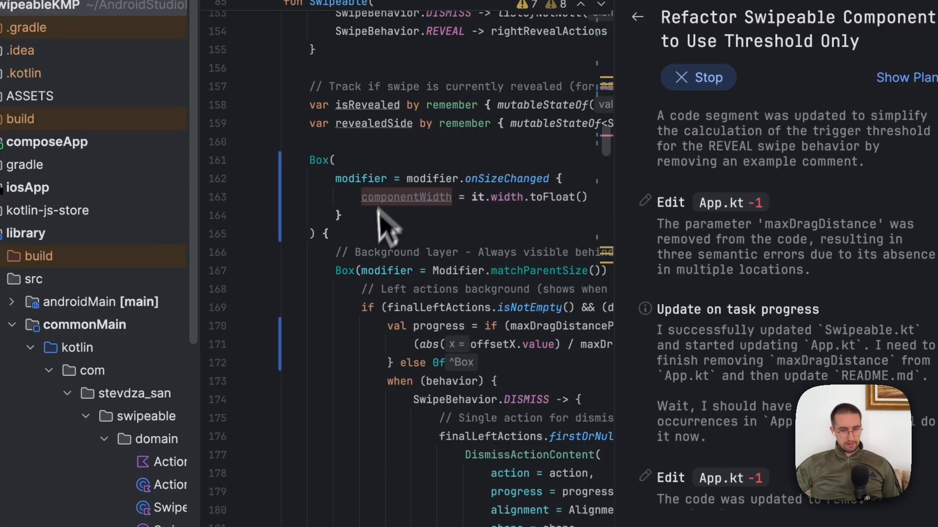
pyautogui.scroll(-3)
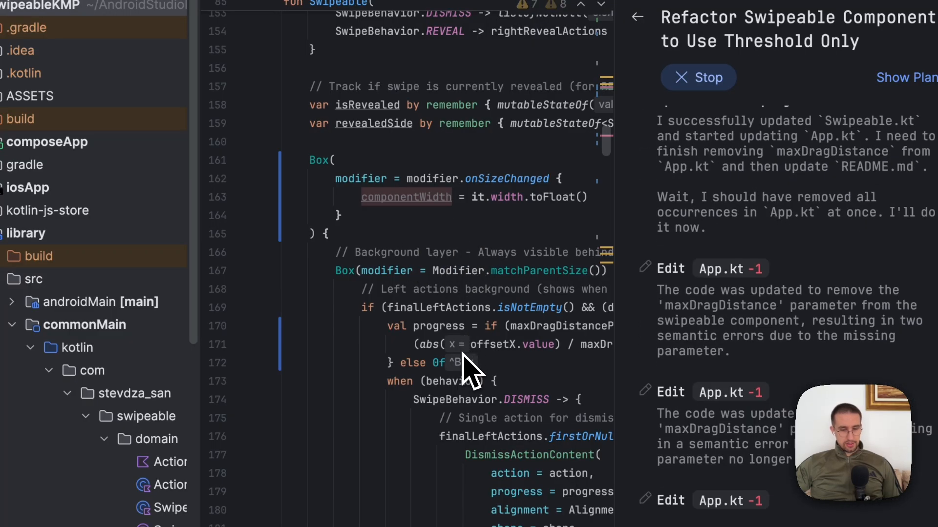
pyautogui.scroll(3)
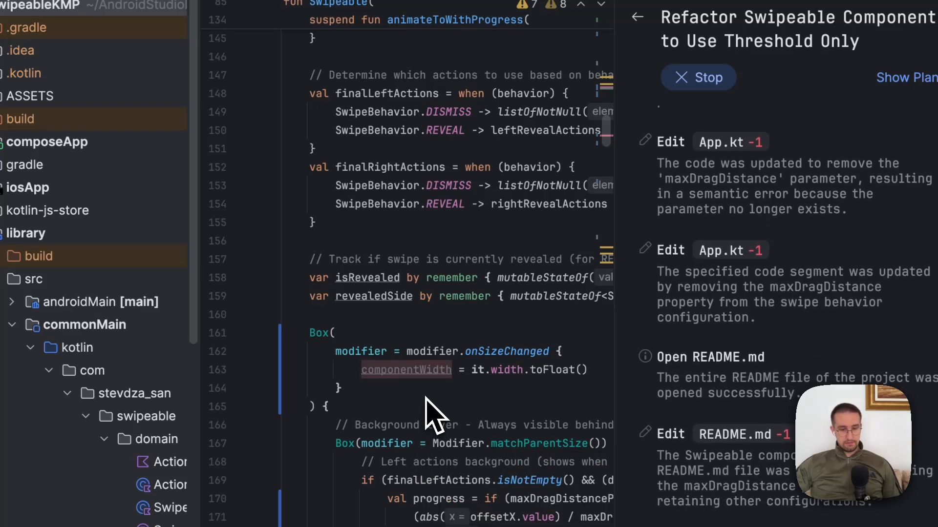
pyautogui.scroll(3)
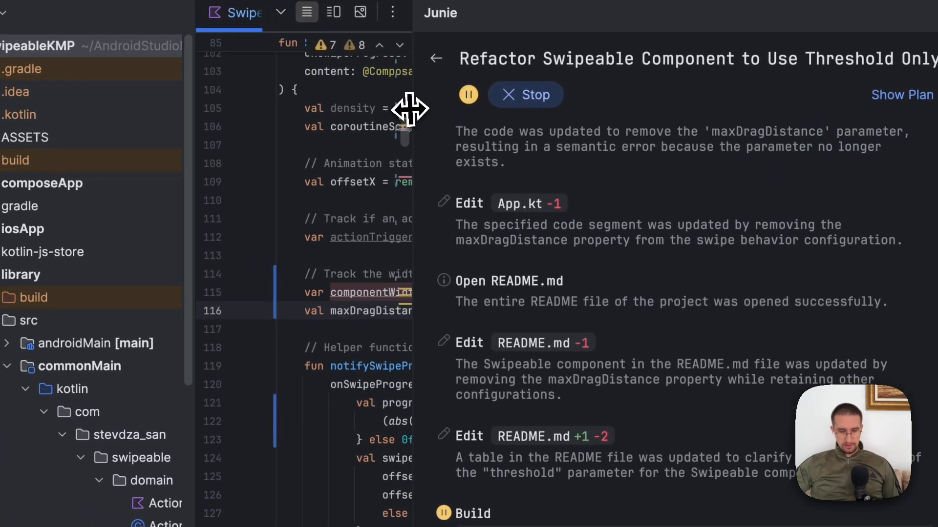
# Approve Junie's full SwipeableKMP build and review the App.kt diff removing maxDragDistance
pyautogui.scroll(-3)
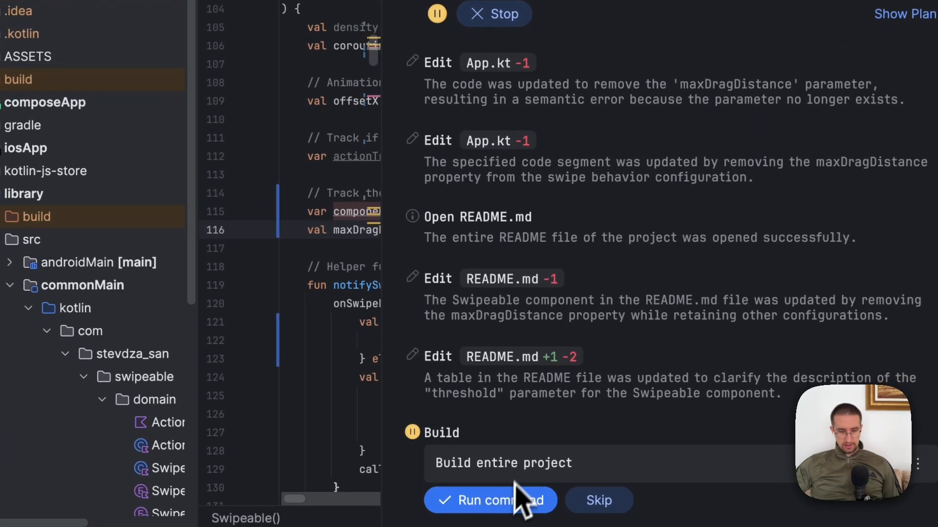
pyautogui.click(489, 500)
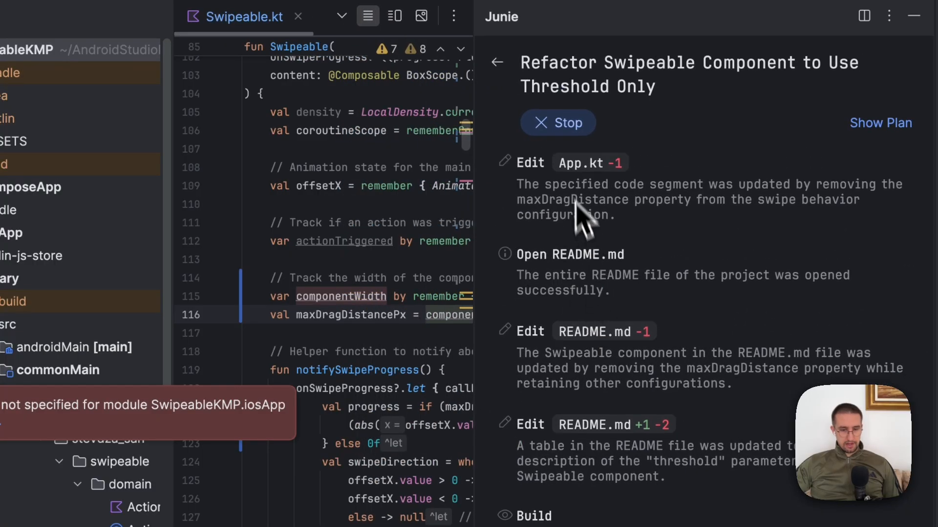
pyautogui.click(564, 162)
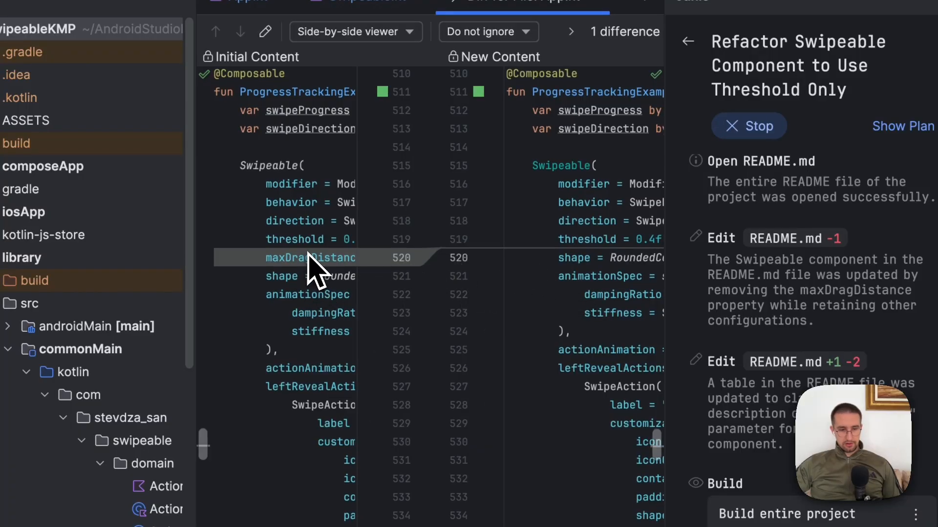
pyautogui.scroll(-3)
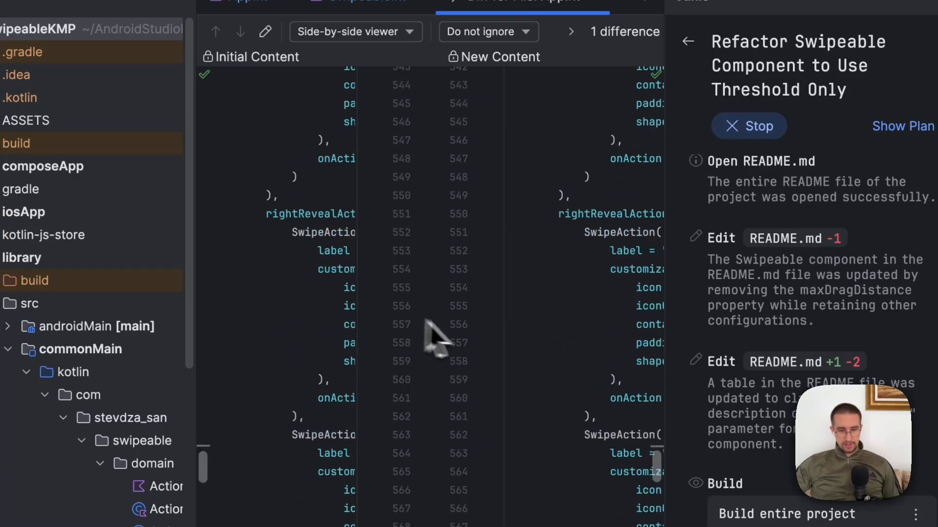
pyautogui.scroll(3)
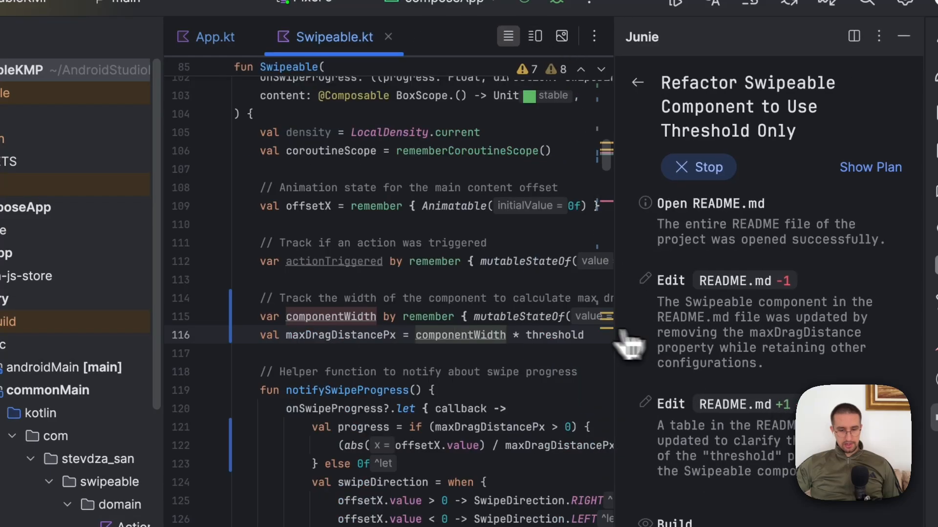
pyautogui.scroll(-3)
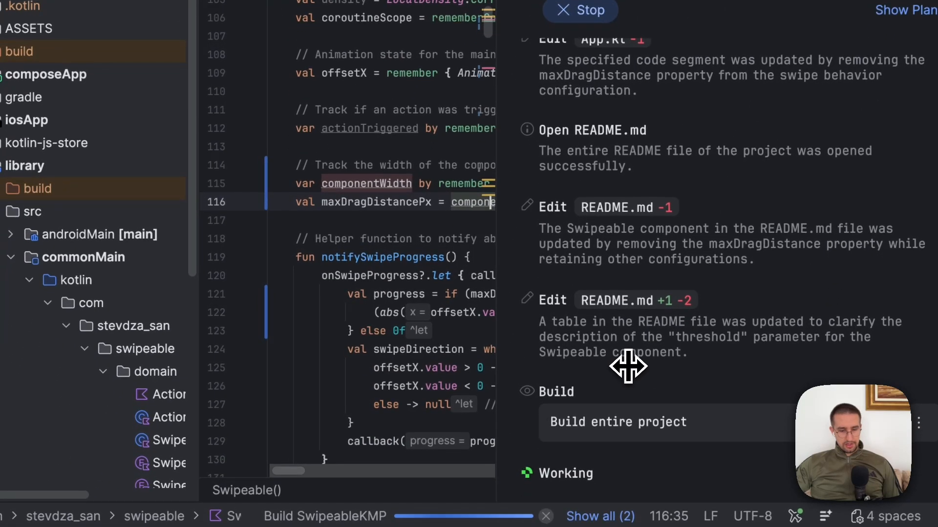
pyautogui.moveTo(655, 505)
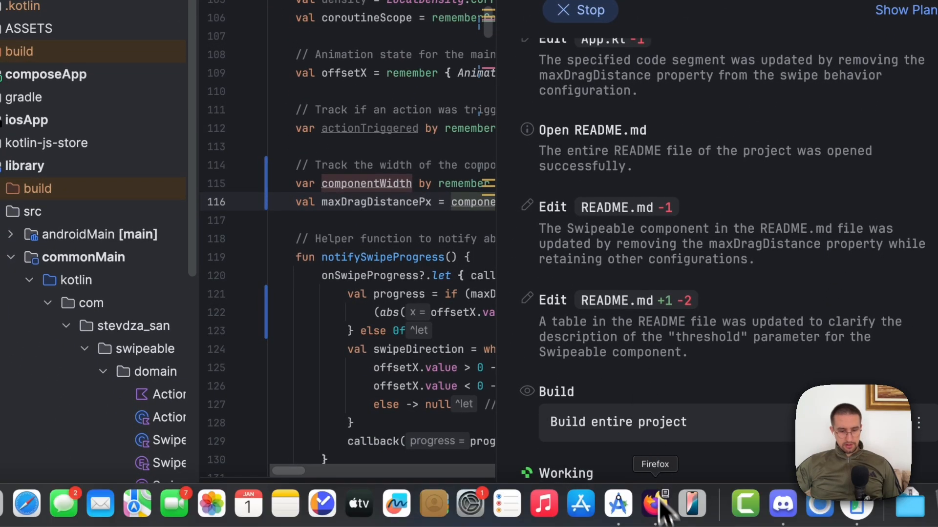
# Check the browser stopwatch timing Junie's run, reading 3:51.79
pyautogui.click(650, 505)
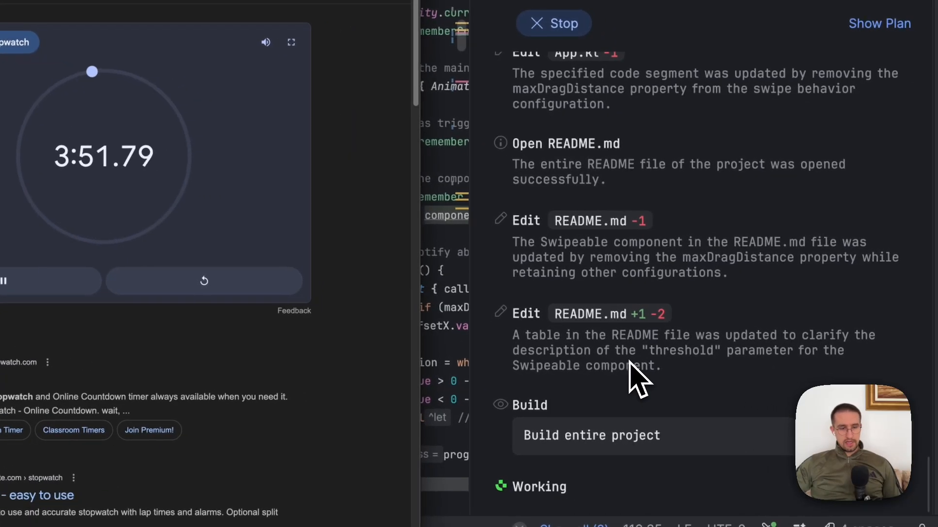
pyautogui.moveTo(583, 451)
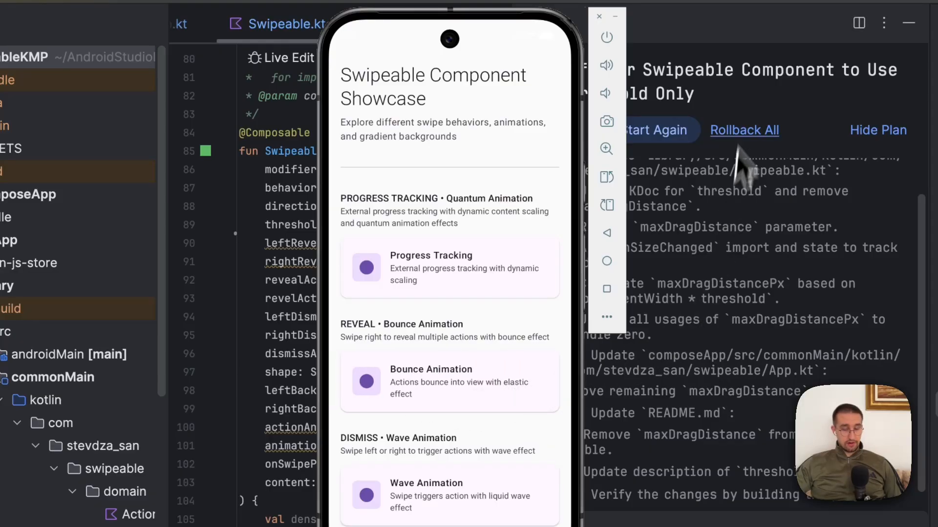
# Roll back all of Junie's edits, restoring maxDragDistance: Dp = 200.dp in Swipeable.kt
pyautogui.click(598, 16)
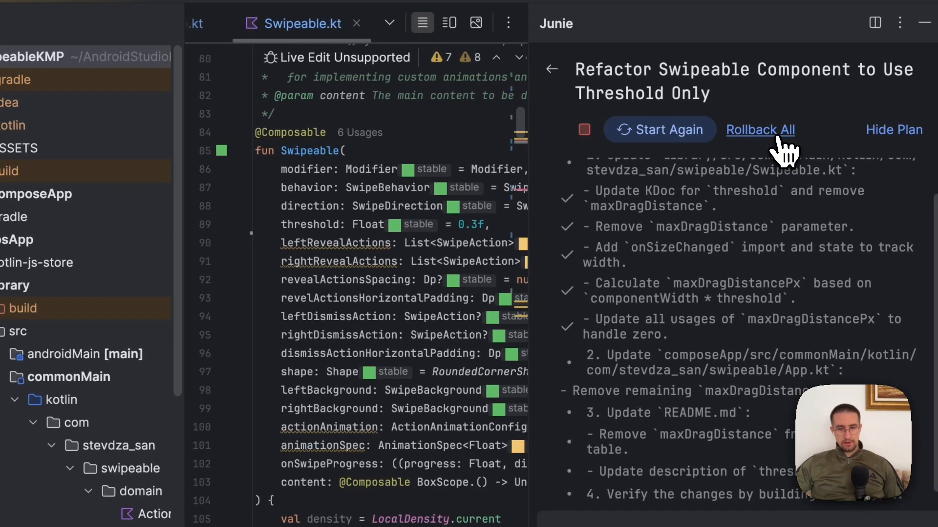
pyautogui.click(551, 69)
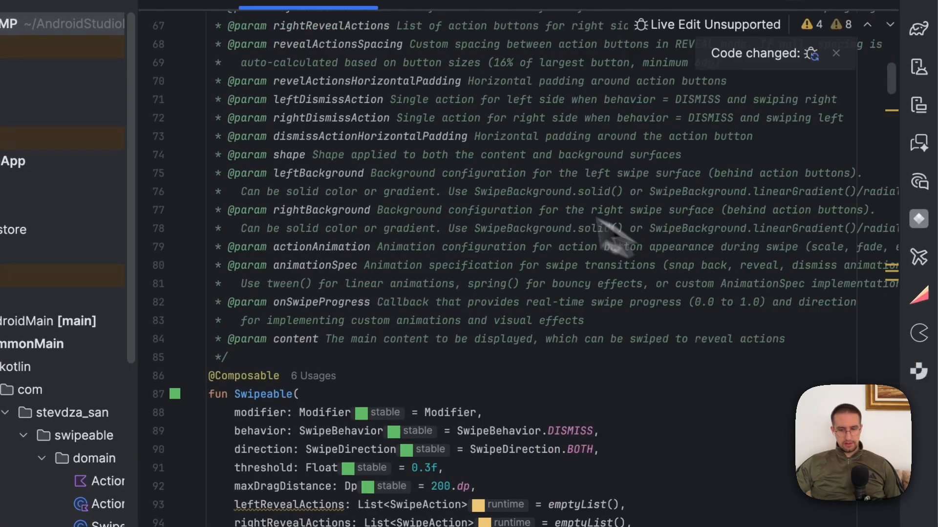
pyautogui.scroll(-3)
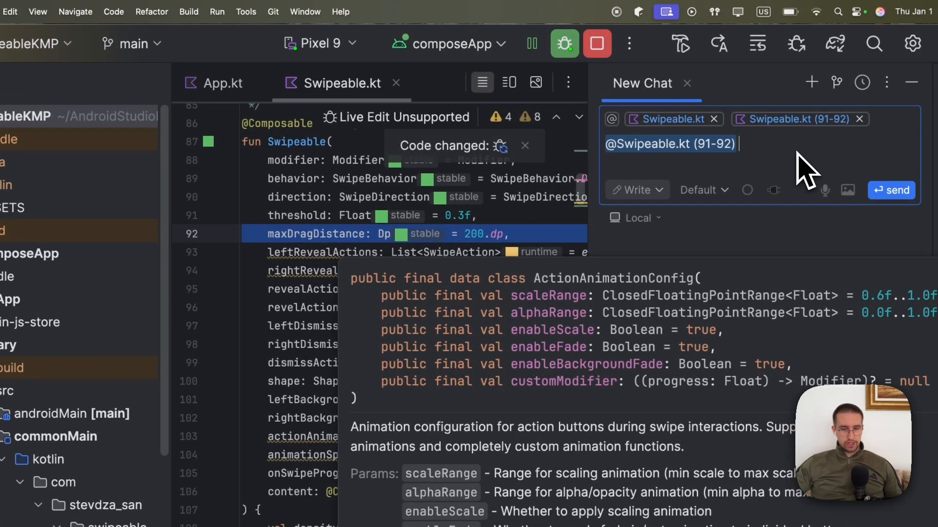
pyautogui.moveTo(706, 185)
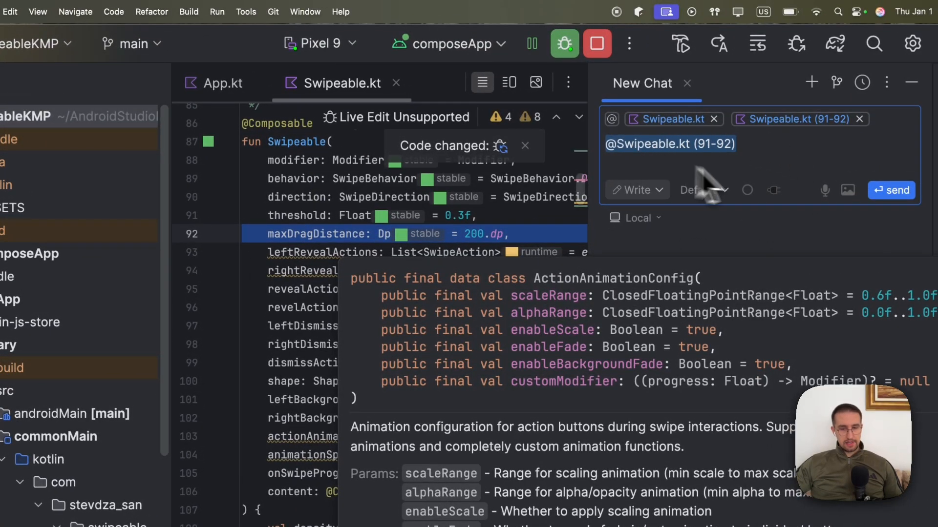
pyautogui.moveTo(718, 168)
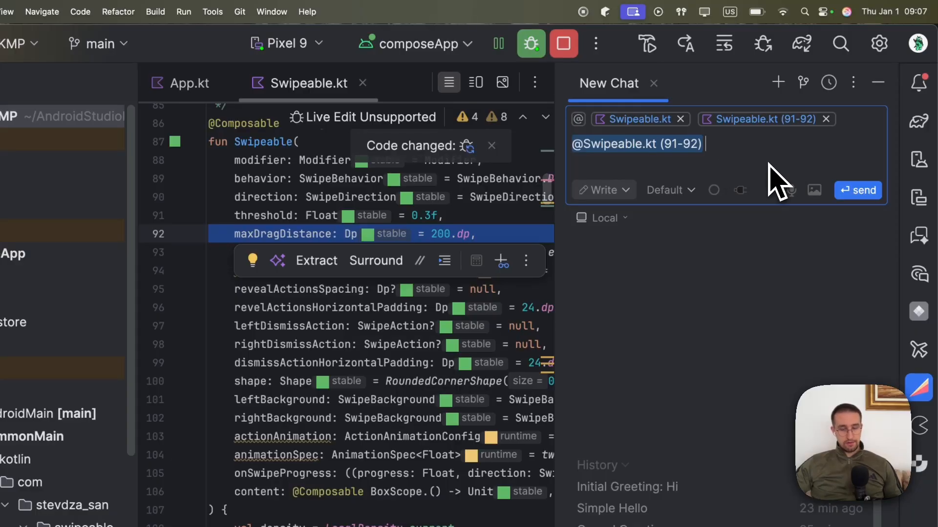
pyautogui.moveTo(804, 218)
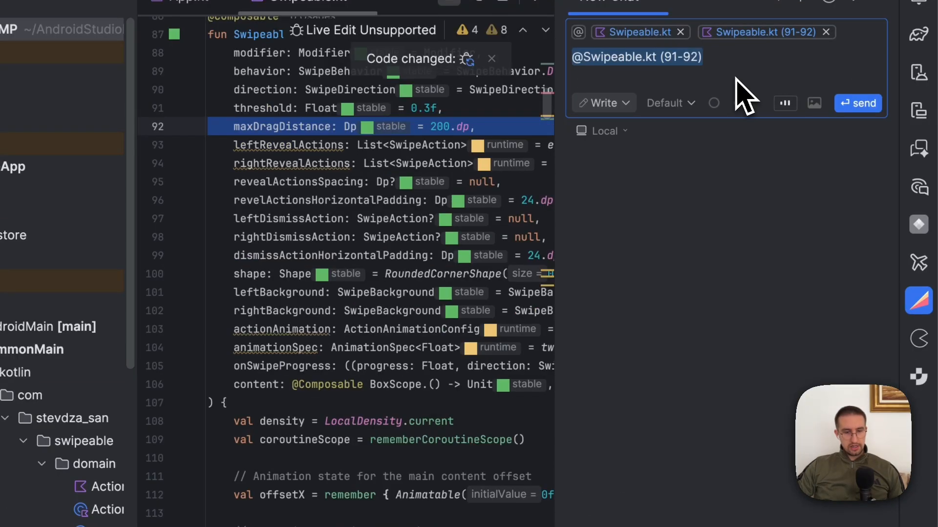
# Draft the Firebender request to remove maxDragDistance and derive the drag limit from threshold
pyautogui.click(636, 57)
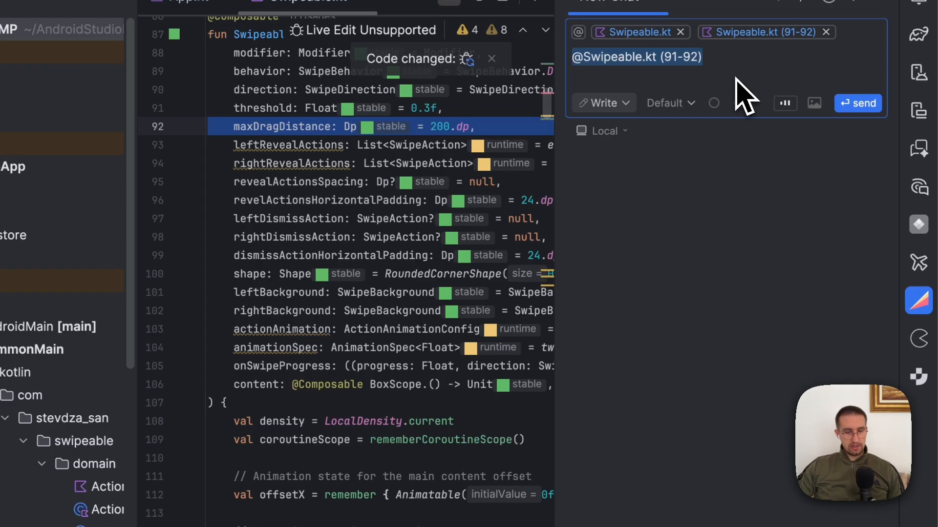
pyautogui.click(636, 56)
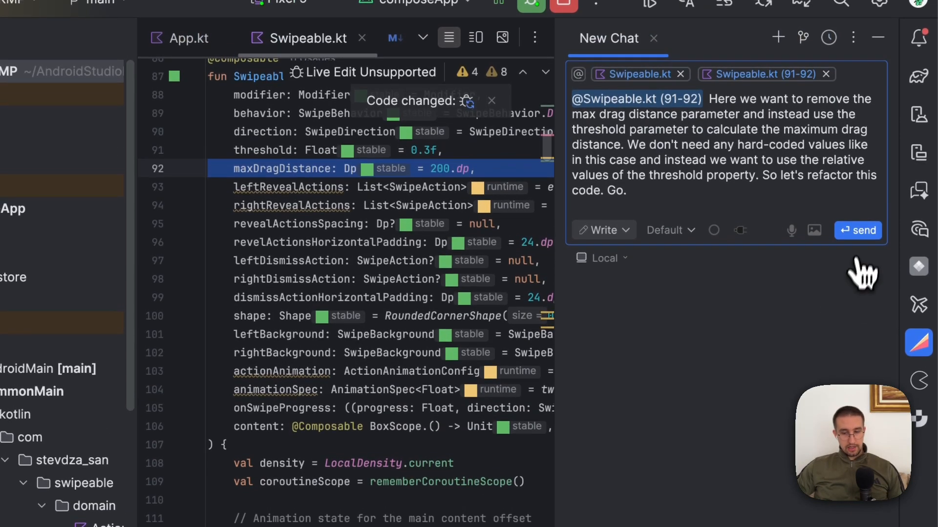
# Send the refactor request, start the stopwatch, and accept Firebender's pixel-conversion removal
pyautogui.click(858, 230)
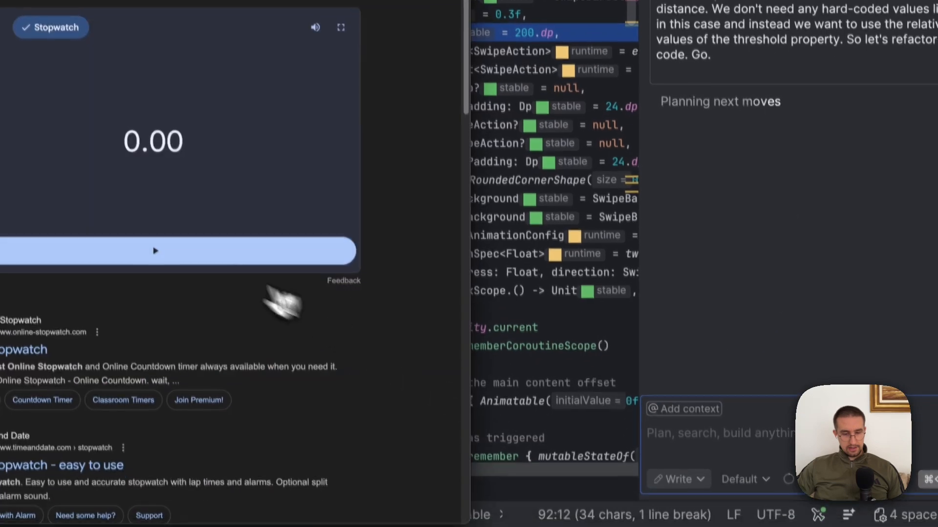
pyautogui.click(155, 251)
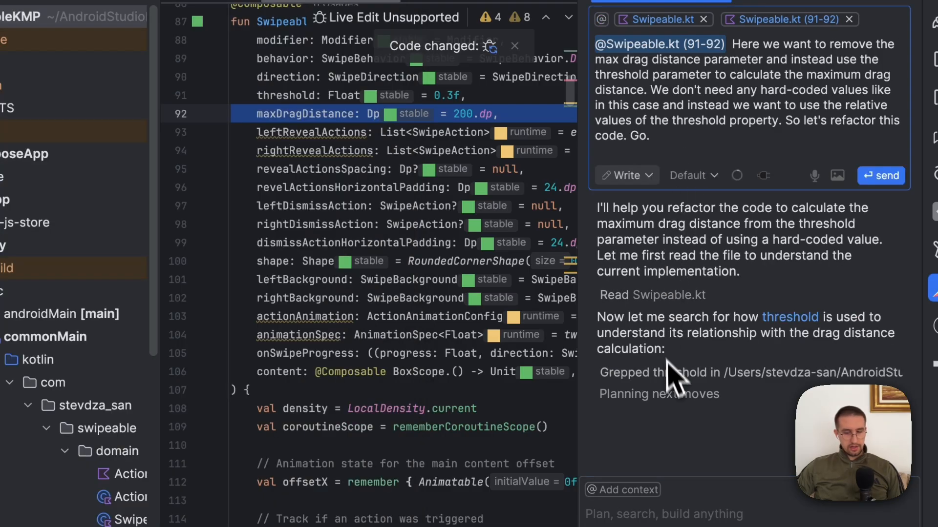
pyautogui.scroll(-3)
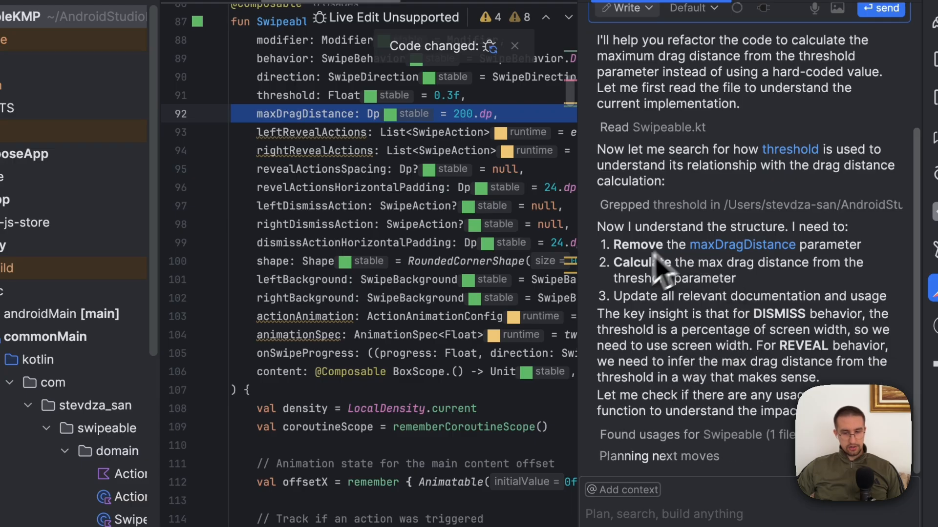
pyautogui.scroll(-3)
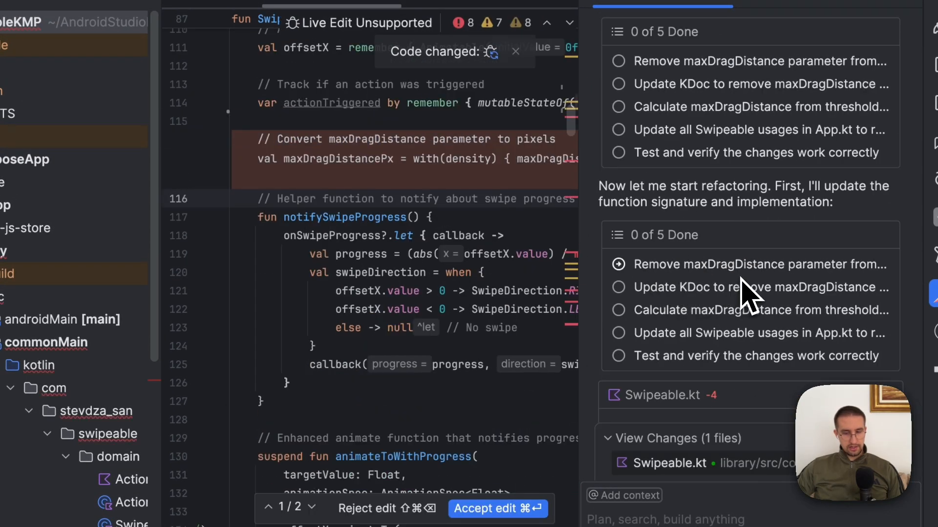
pyautogui.scroll(3)
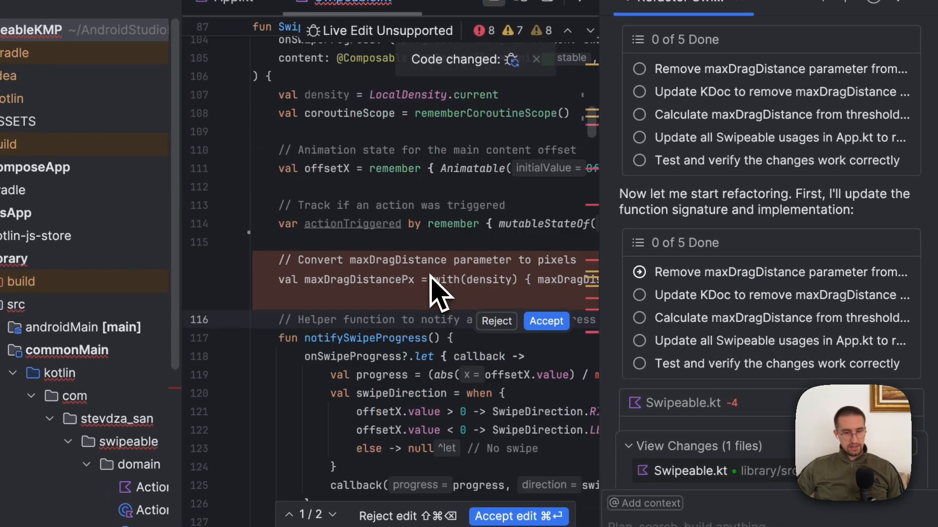
pyautogui.moveTo(389, 287)
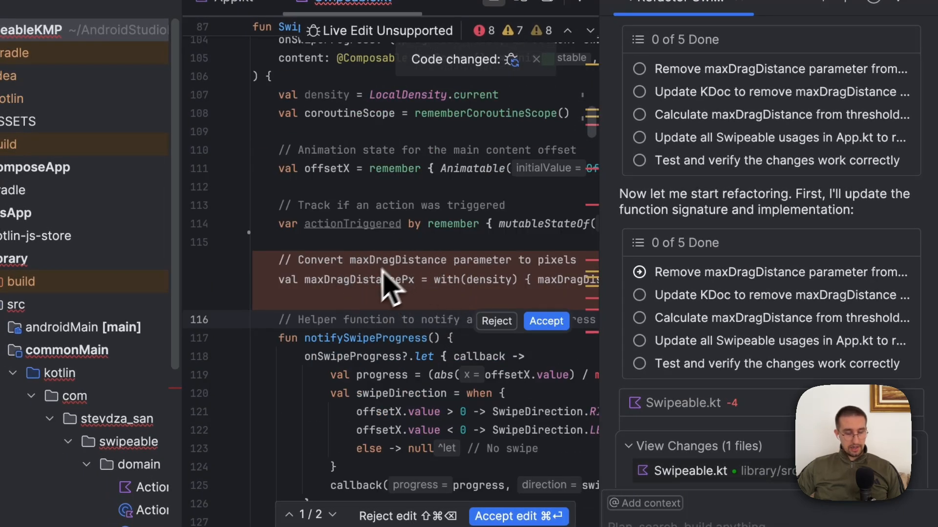
pyautogui.moveTo(389, 298)
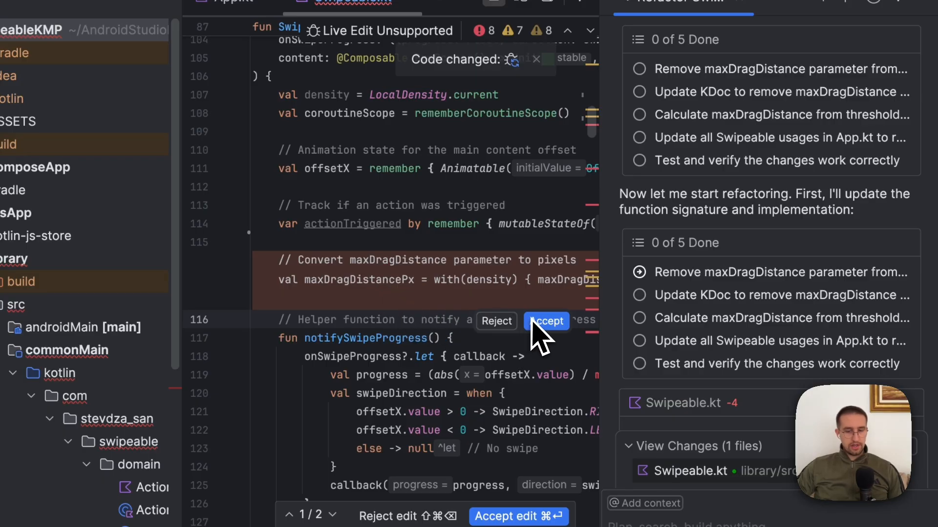
pyautogui.moveTo(541, 344)
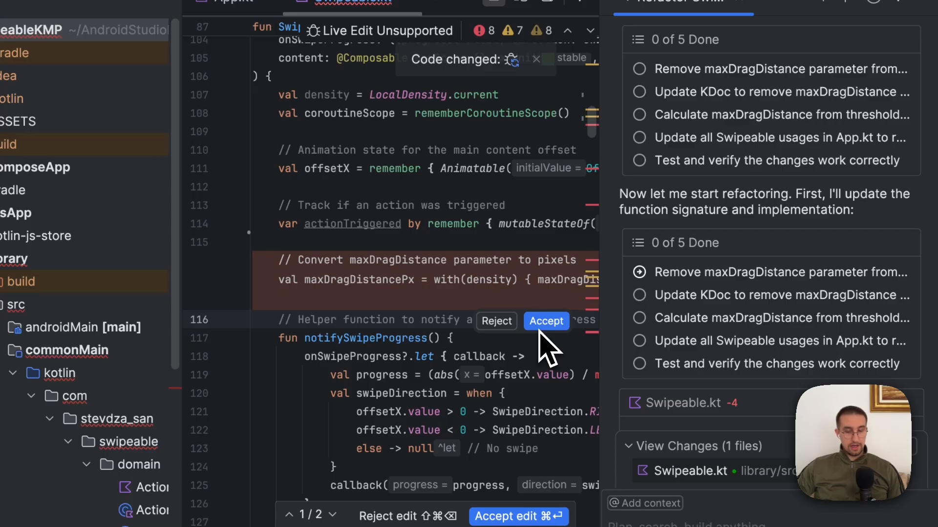
pyautogui.click(545, 322)
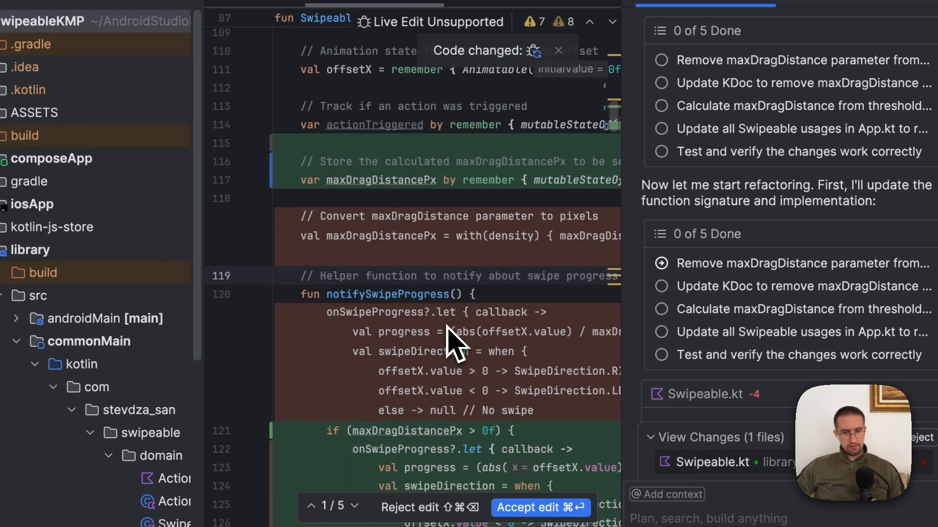
# Review the pending when-block that computes maxDragDistancePx from behavior and threshold
pyautogui.scroll(3)
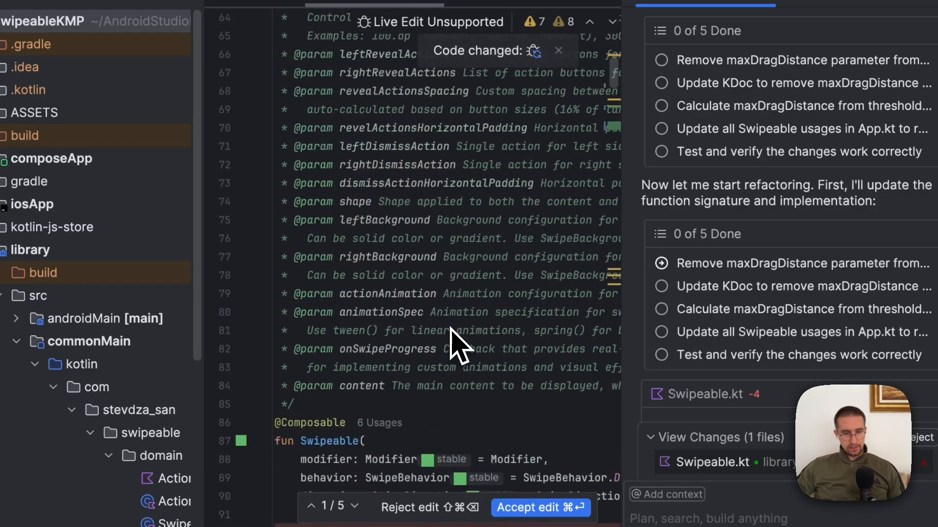
pyautogui.scroll(-3)
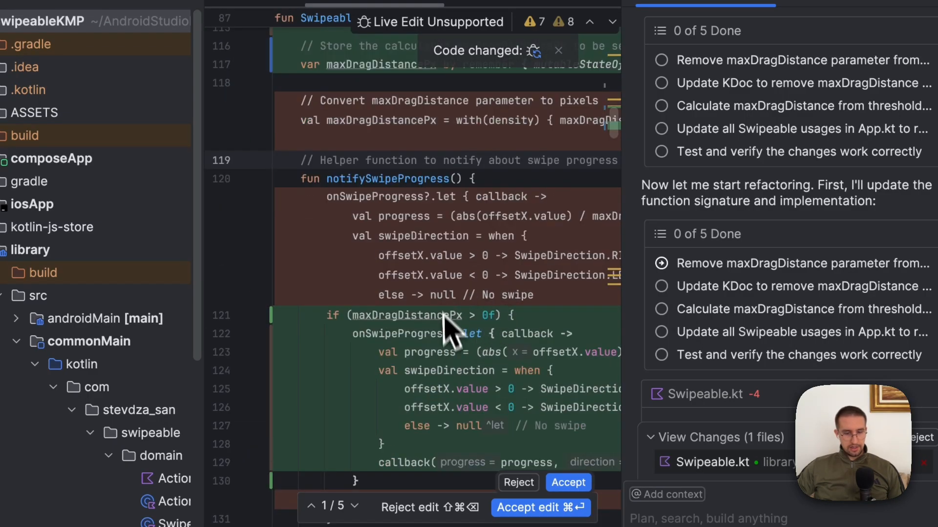
pyautogui.scroll(3)
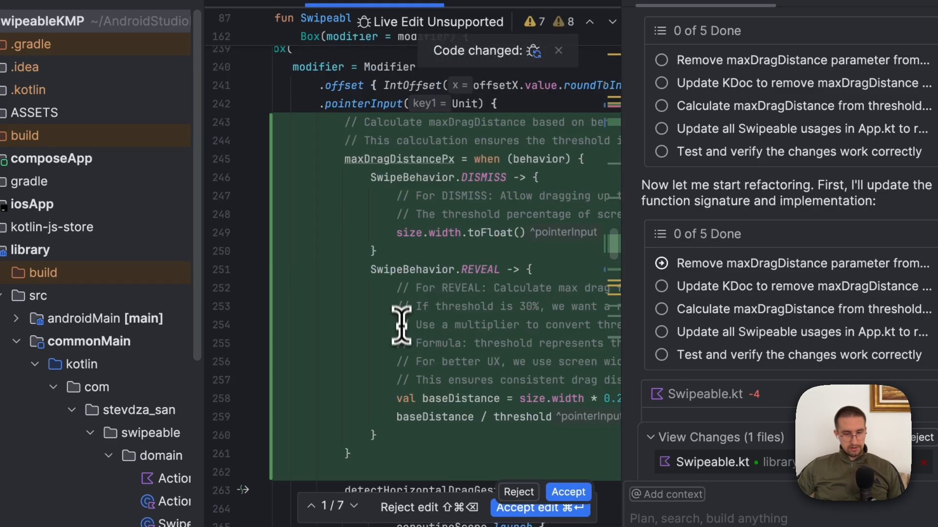
pyautogui.moveTo(499, 215)
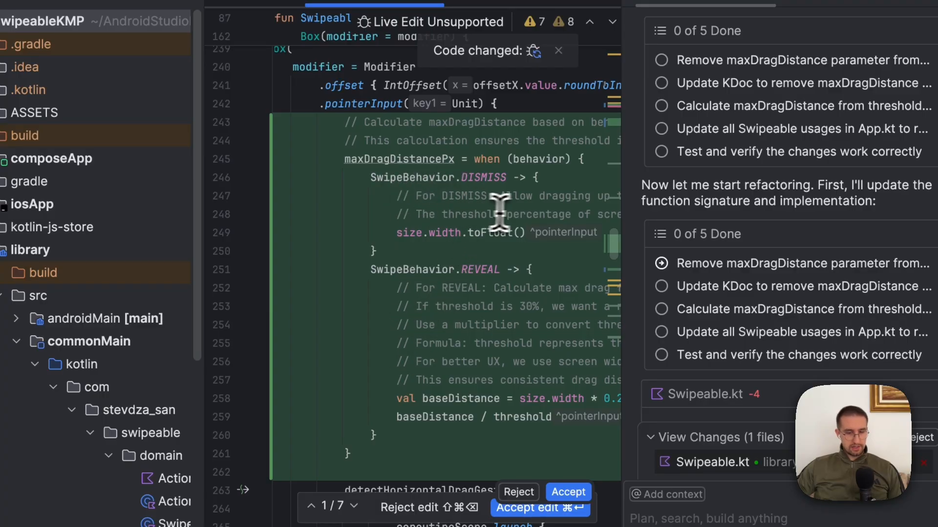
pyautogui.moveTo(445, 287)
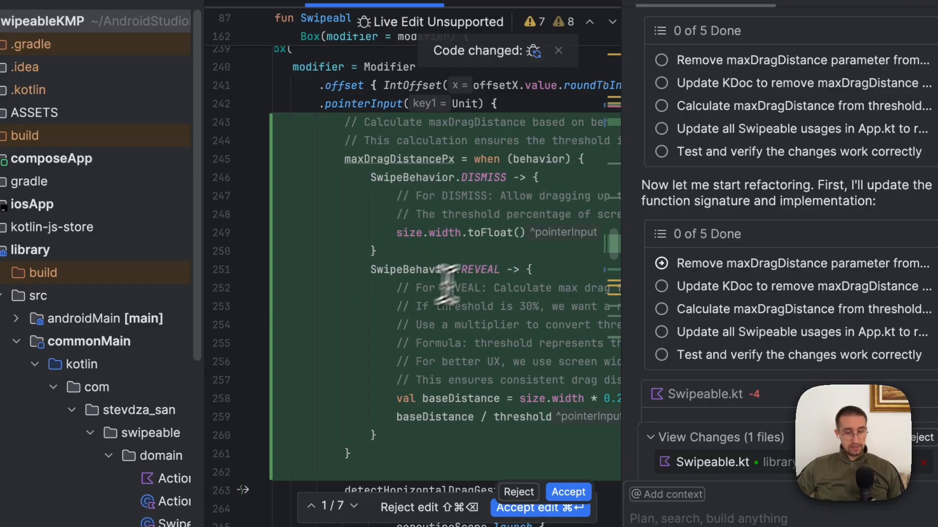
pyautogui.hscroll(3)
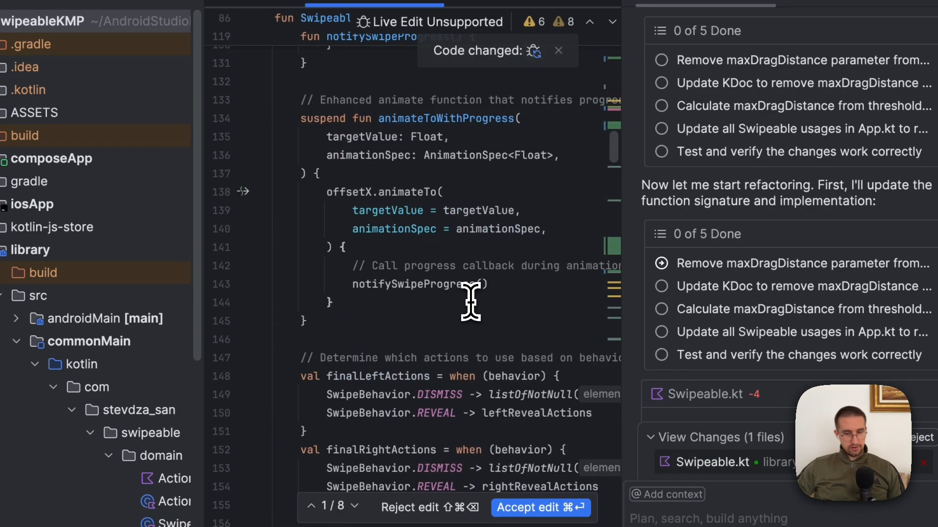
pyautogui.scroll(-3)
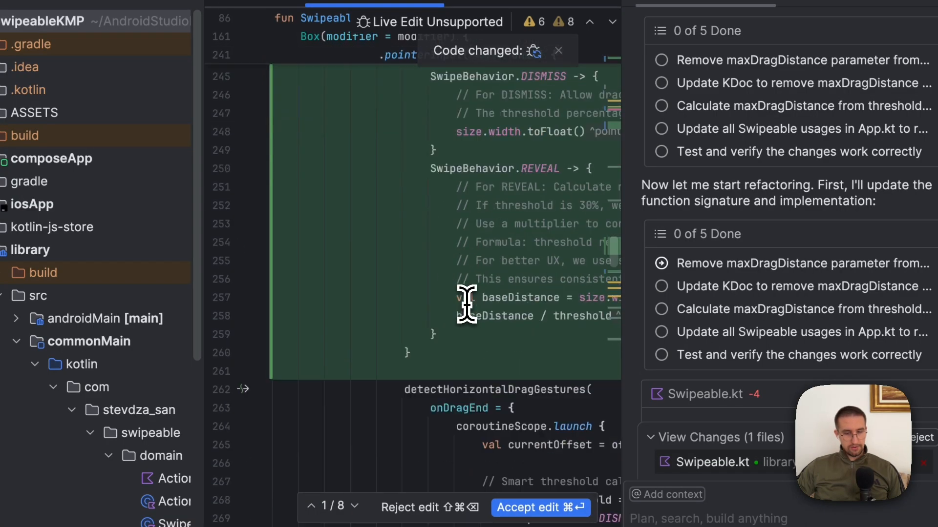
pyautogui.scroll(3)
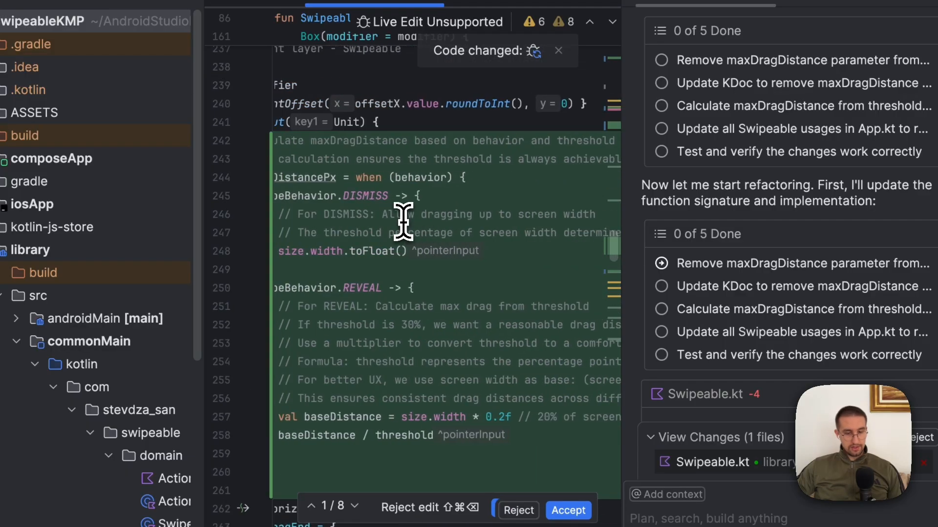
pyautogui.moveTo(389, 269)
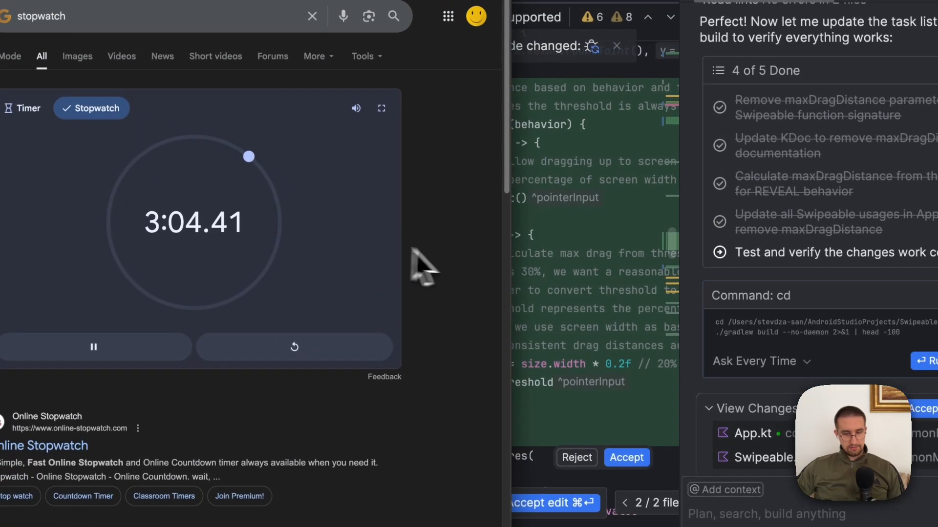
# Follow Firebender updating App.kt usages until it proposes a Gradle build
pyautogui.scroll(-3)
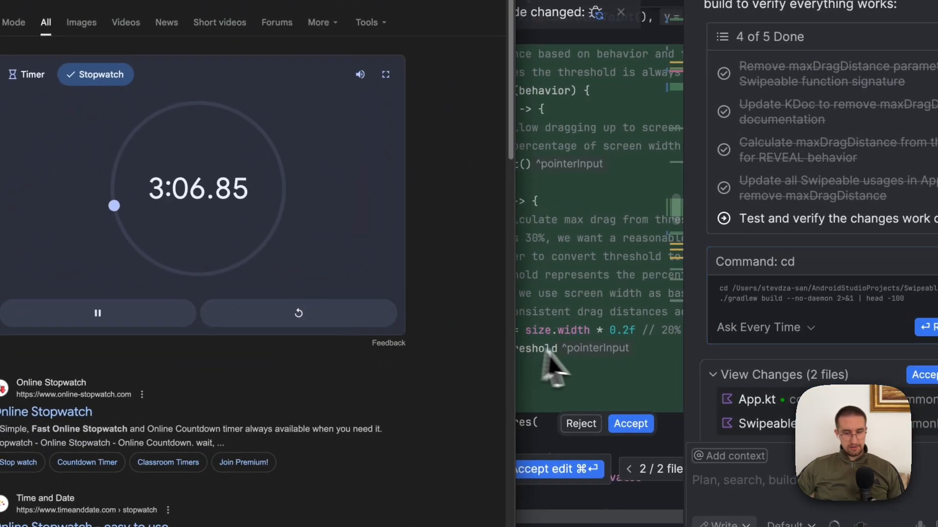
pyautogui.click(97, 313)
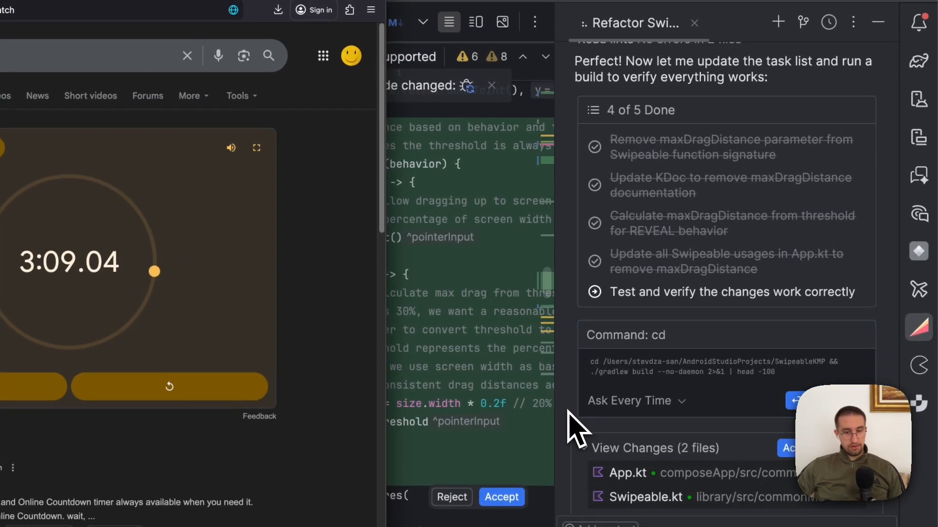
pyautogui.moveTo(850, 305)
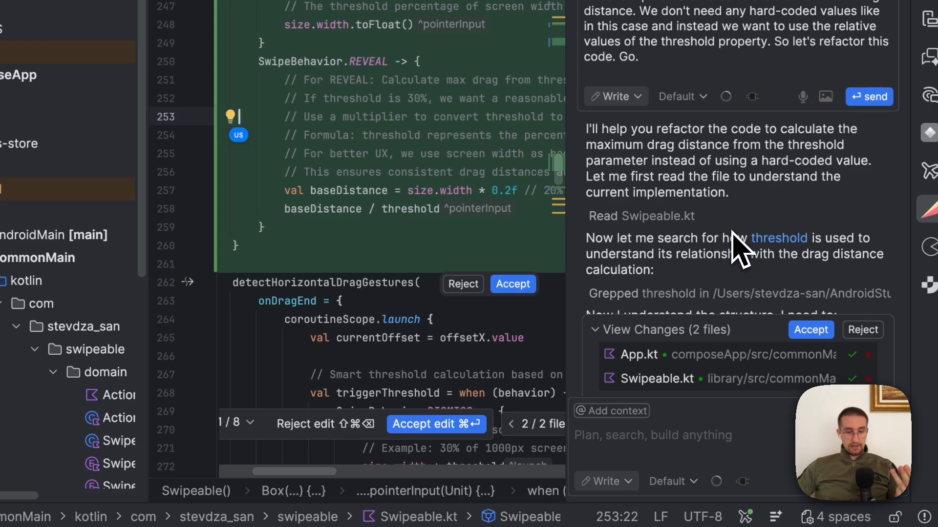
pyautogui.moveTo(732, 251)
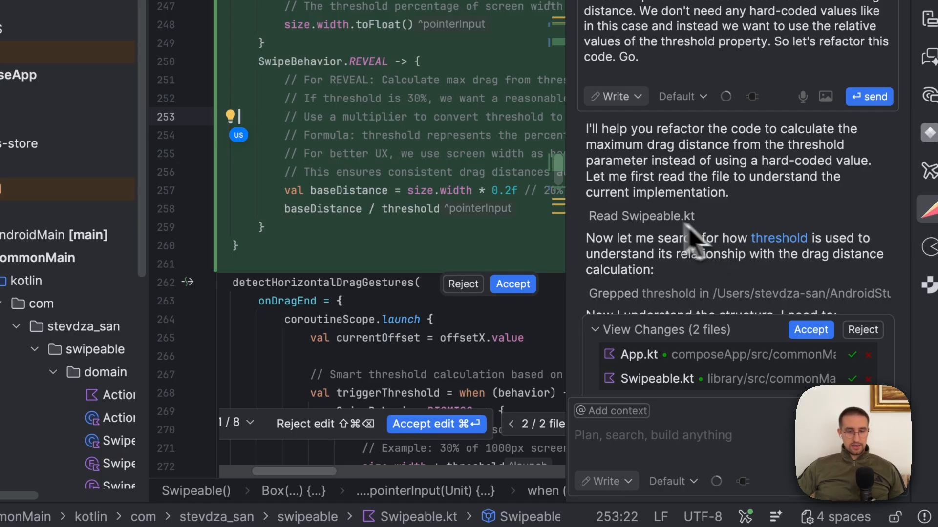
# Accept the maxDragDistance parameter removal and all Swipeable.kt edits, then open App.kt's edits
pyautogui.scroll(3)
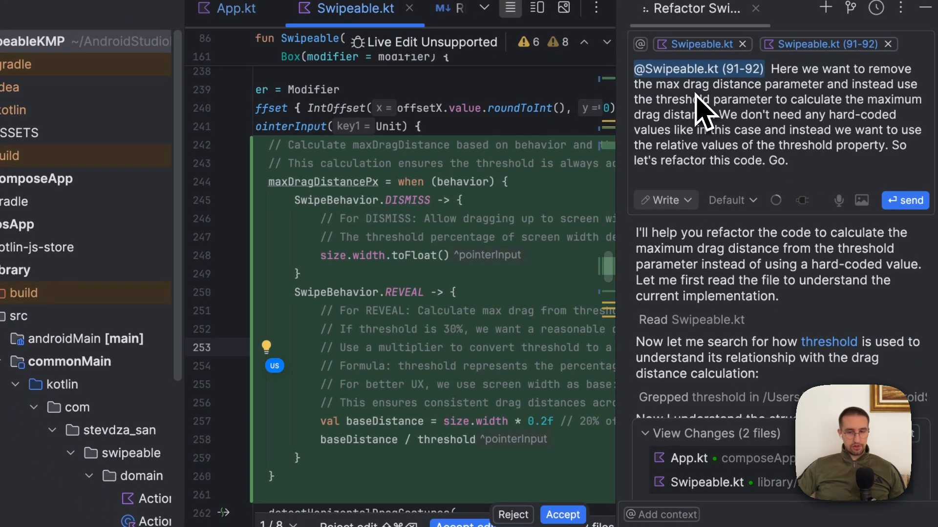
pyautogui.moveTo(709, 87)
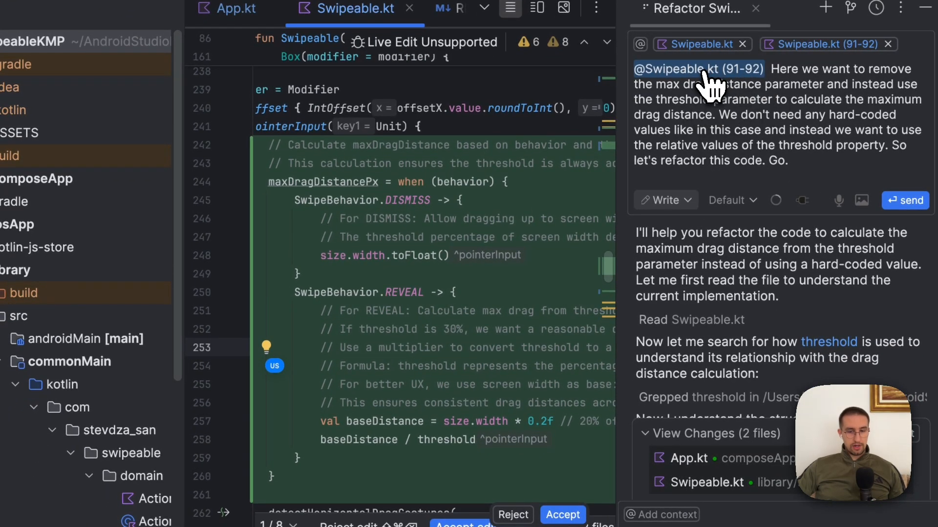
pyautogui.scroll(3)
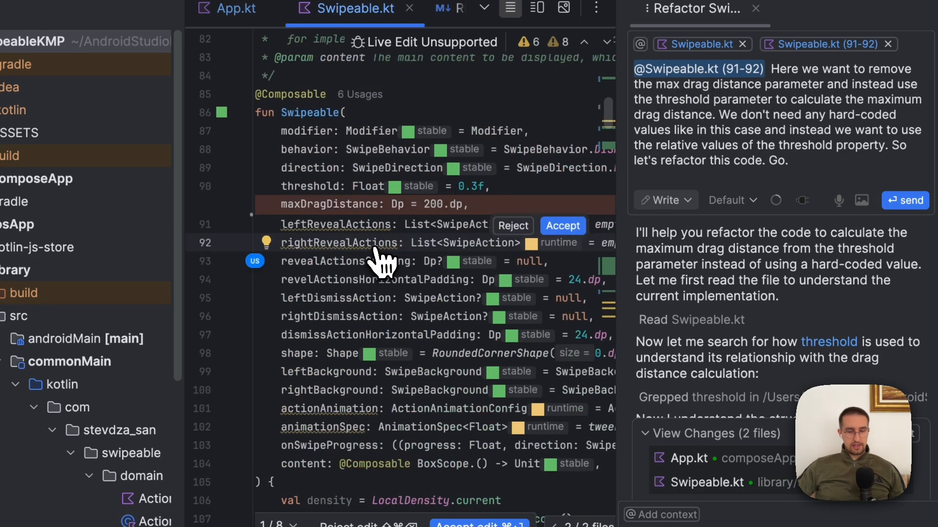
pyautogui.moveTo(419, 280)
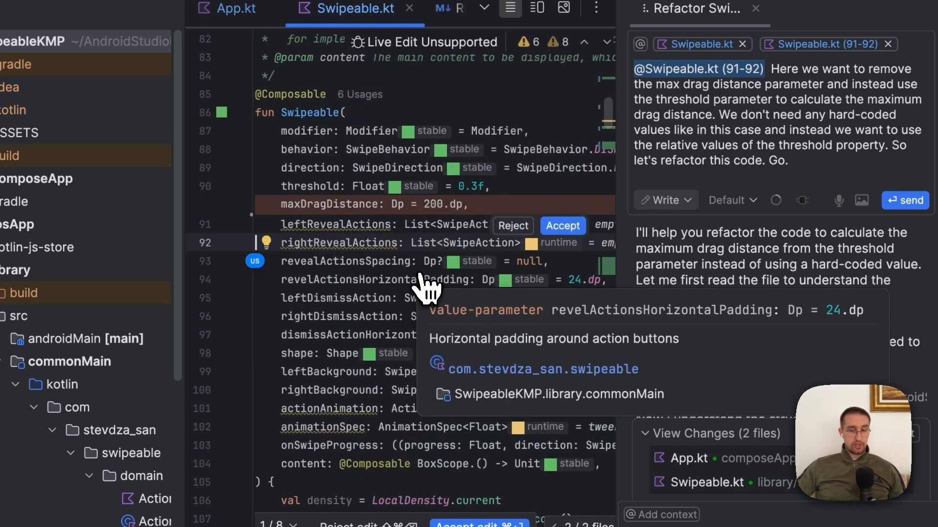
pyautogui.scroll(3)
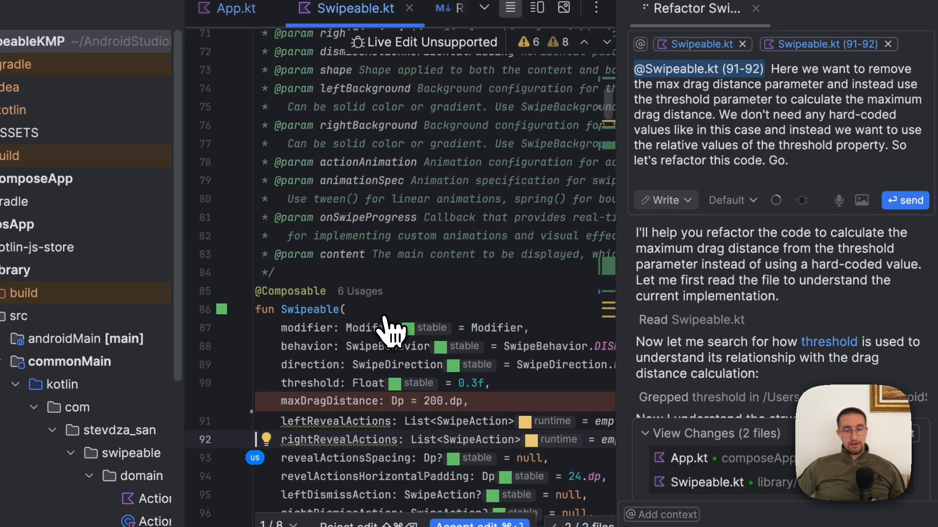
pyautogui.moveTo(544, 440)
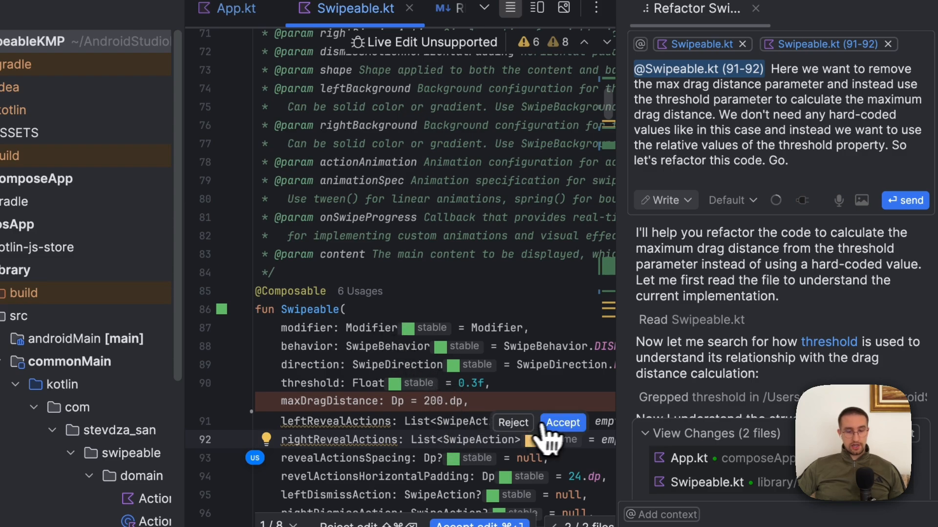
pyautogui.click(561, 423)
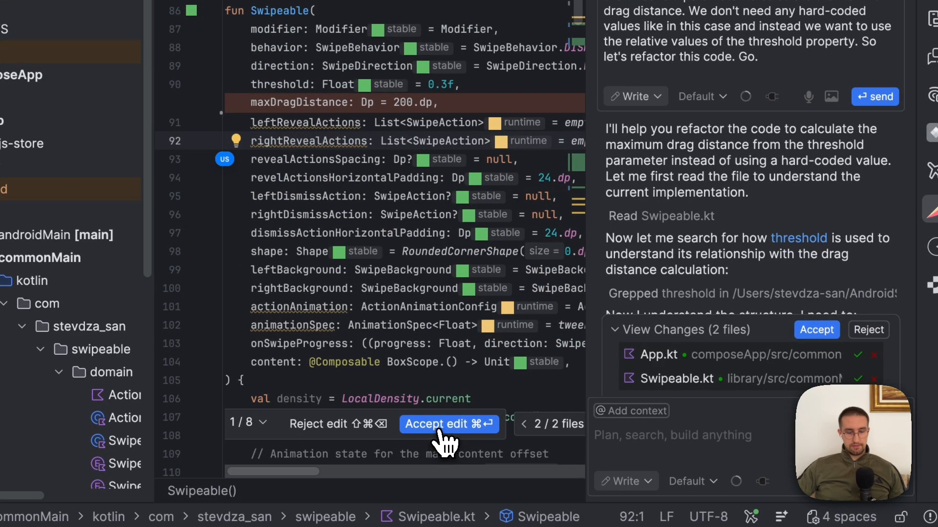
pyautogui.click(449, 424)
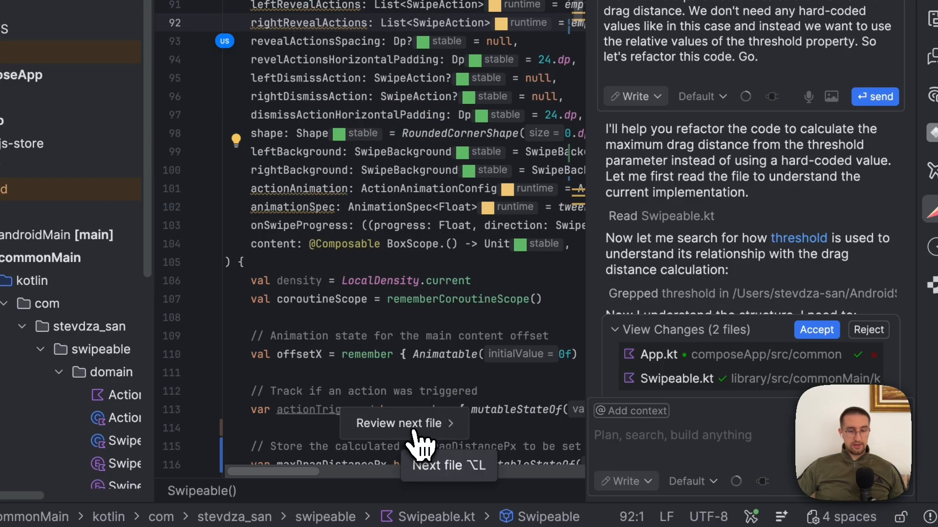
pyautogui.click(399, 423)
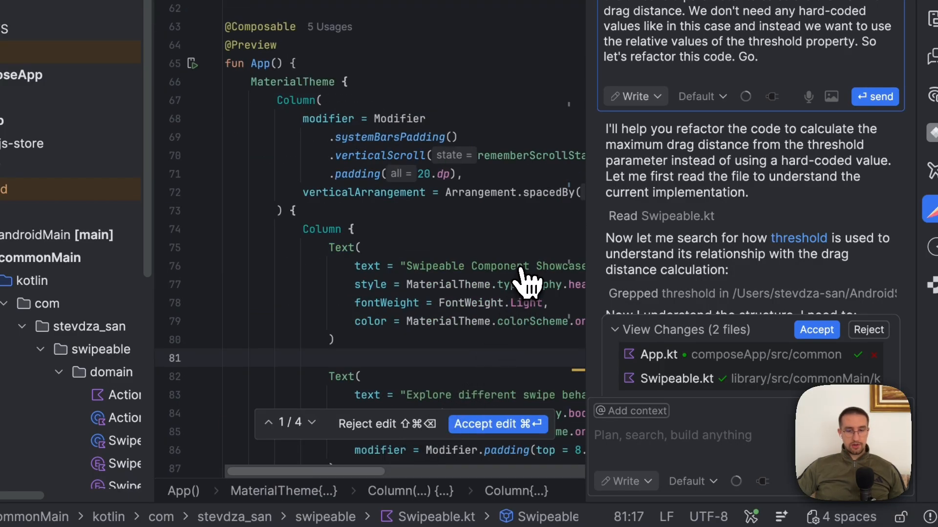
pyautogui.moveTo(541, 284)
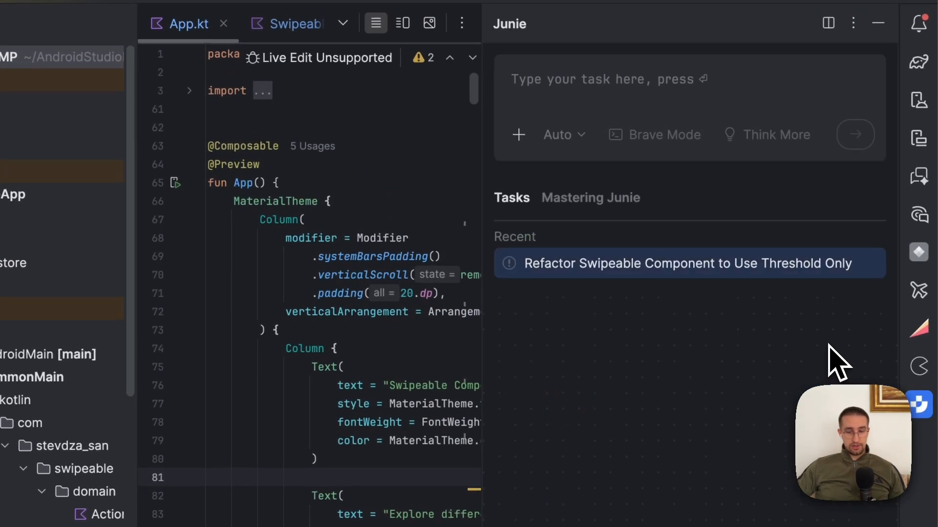
pyautogui.moveTo(915, 427)
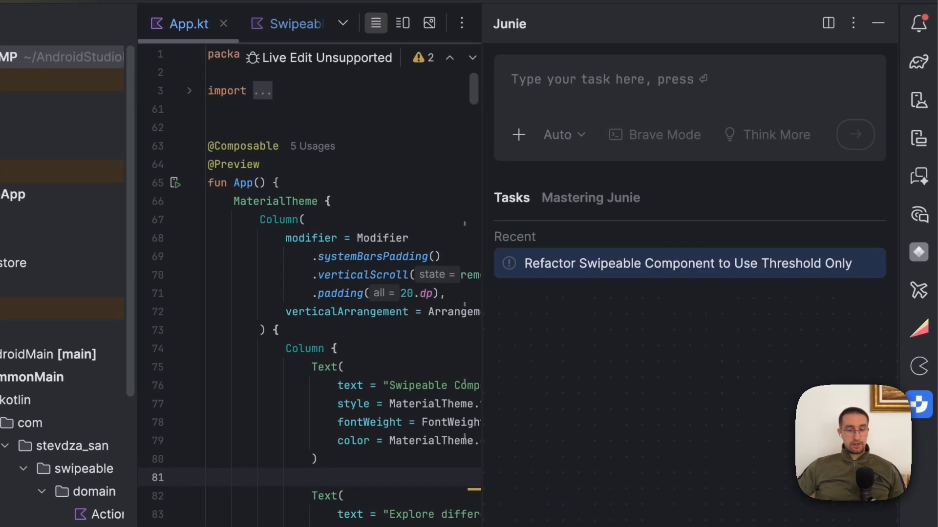
# Check Junie's earlier 'Refactor Swipeable Component to Use Threshold Only' task
pyautogui.scroll(-3)
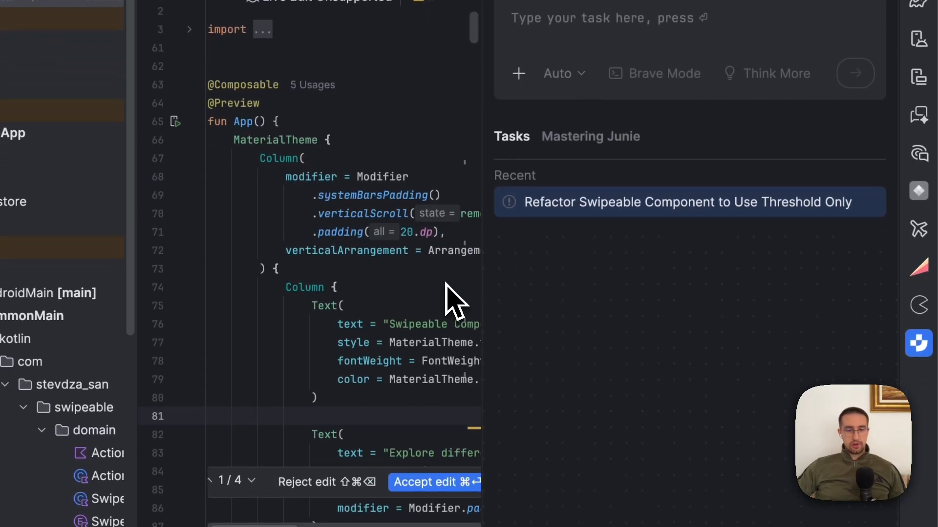
pyautogui.moveTo(732, 380)
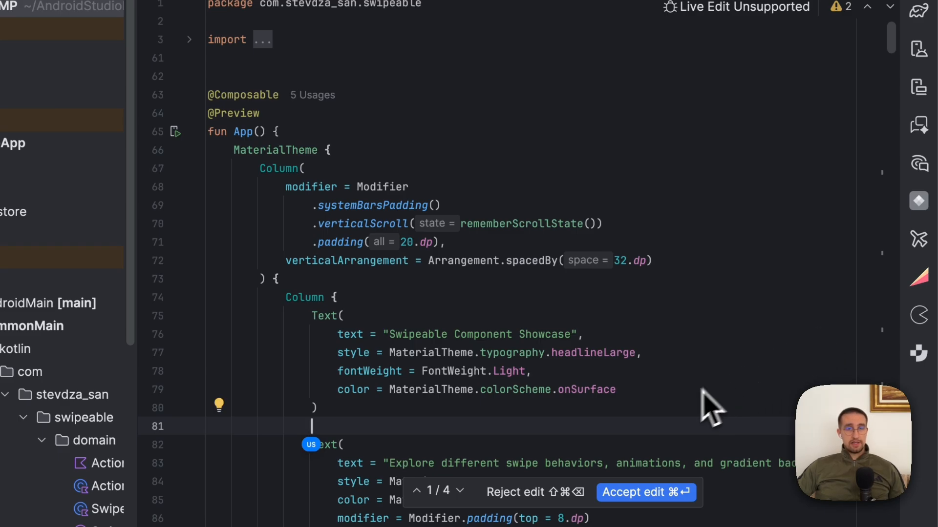
pyautogui.moveTo(694, 416)
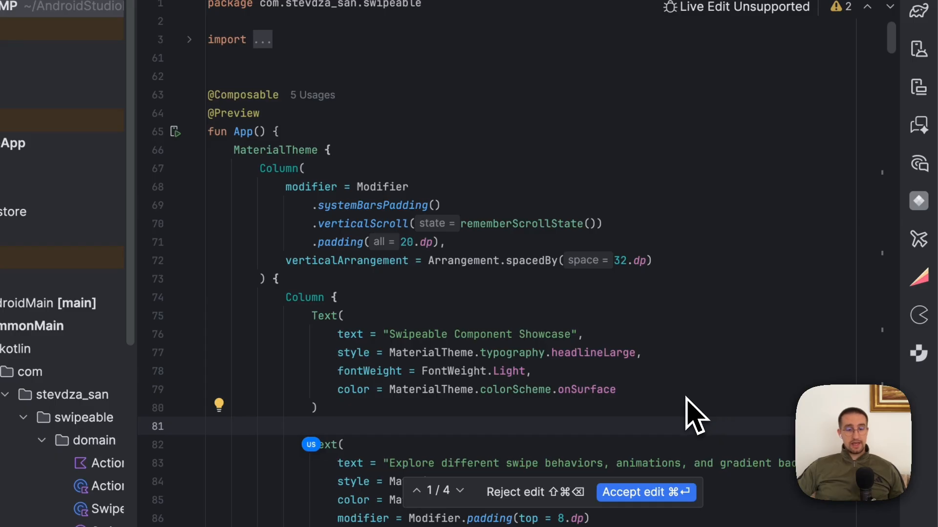
pyautogui.click(311, 426)
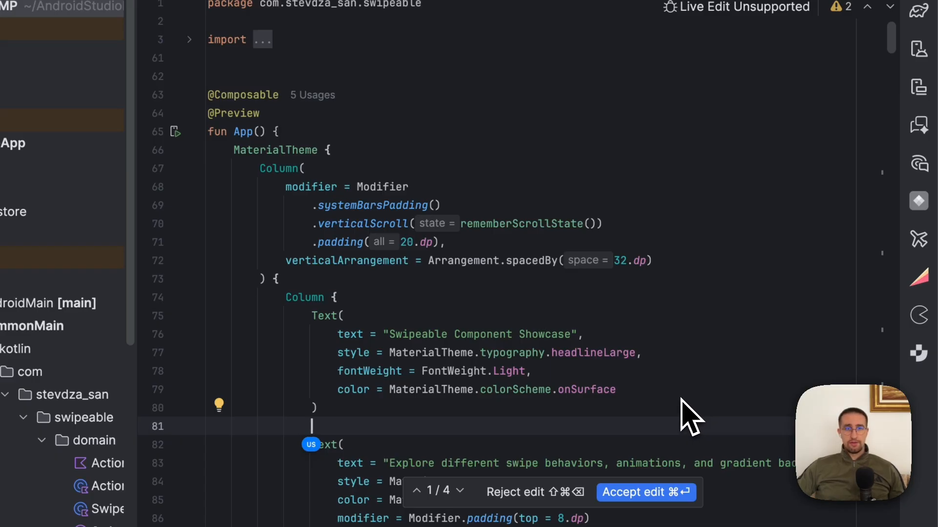
pyautogui.moveTo(687, 418)
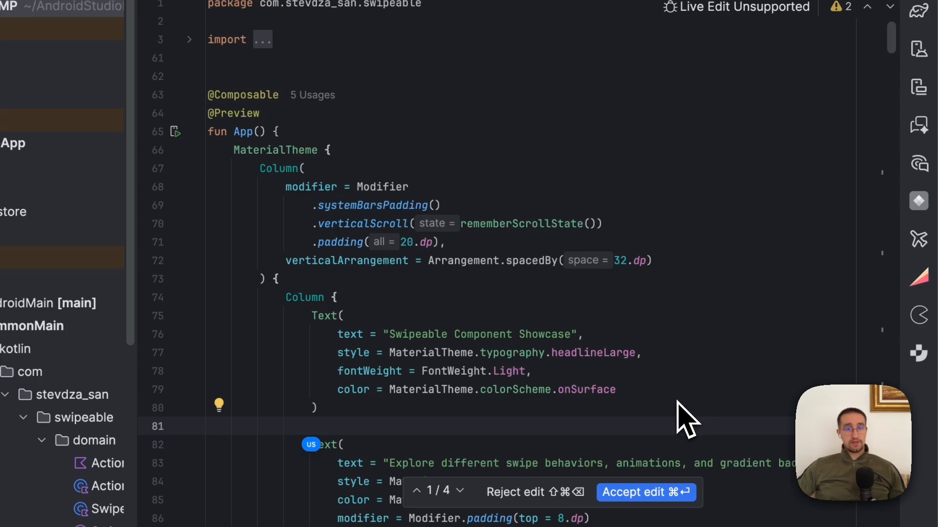
pyautogui.click(311, 426)
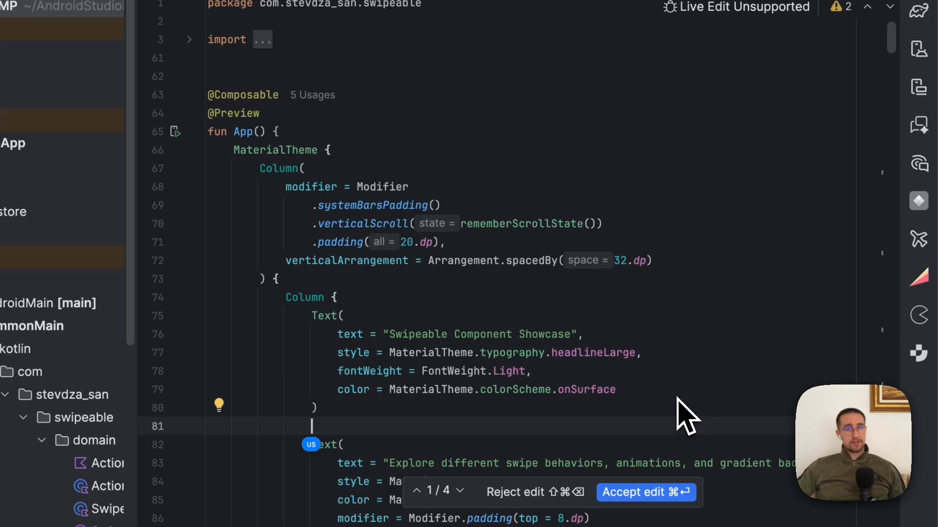